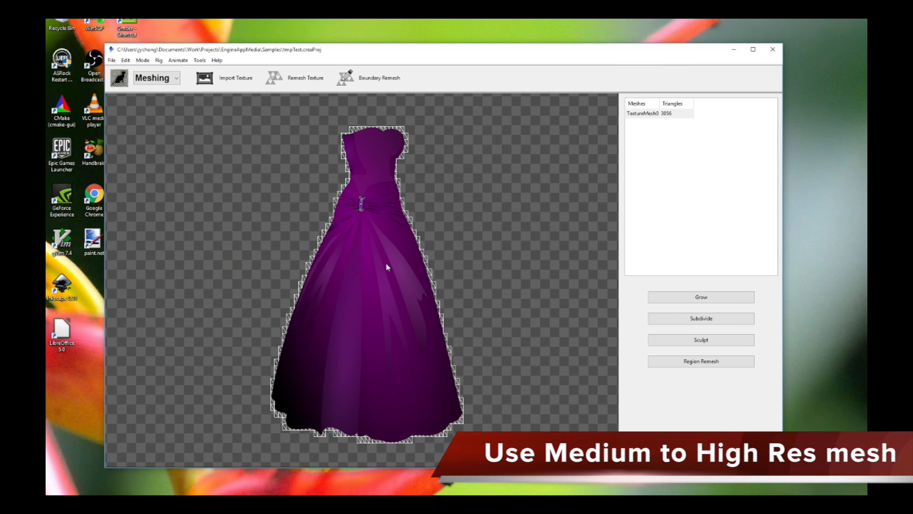
mouse_move(427, 212)
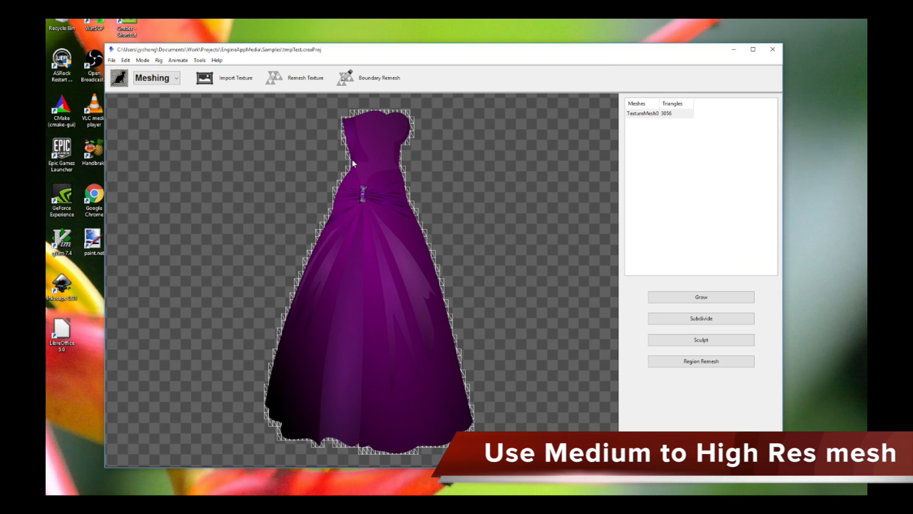
mouse_move(397, 139)
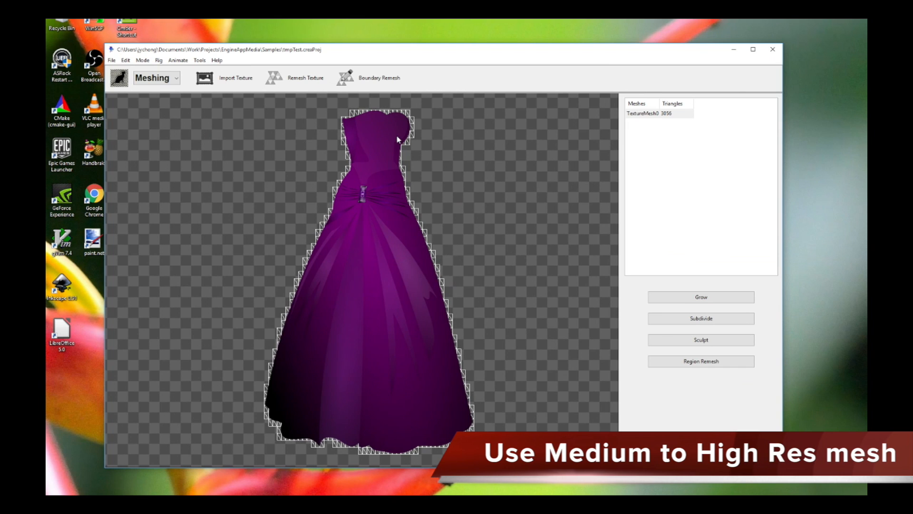
mouse_move(425, 204)
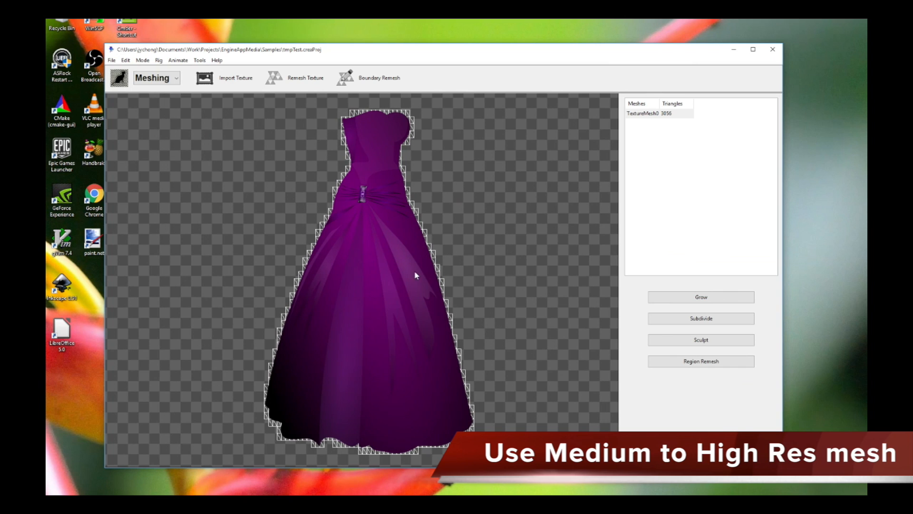
mouse_move(358, 140)
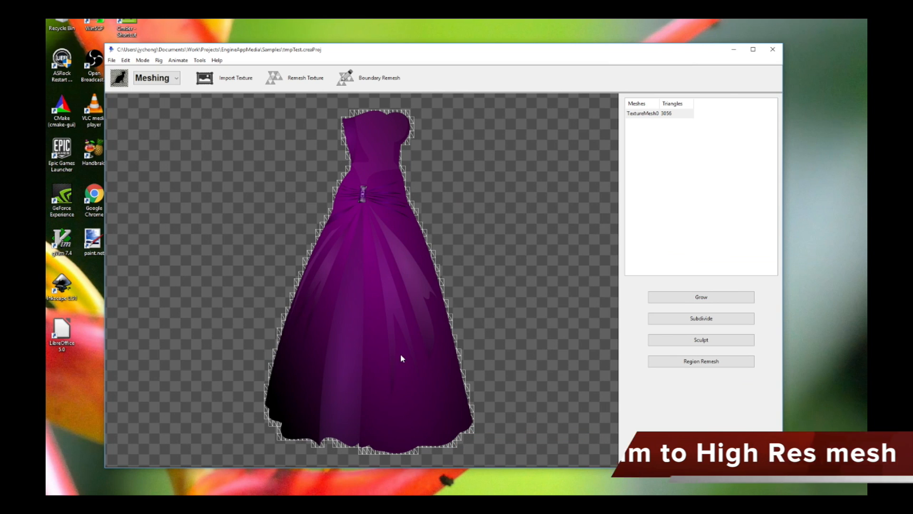
mouse_move(304, 346)
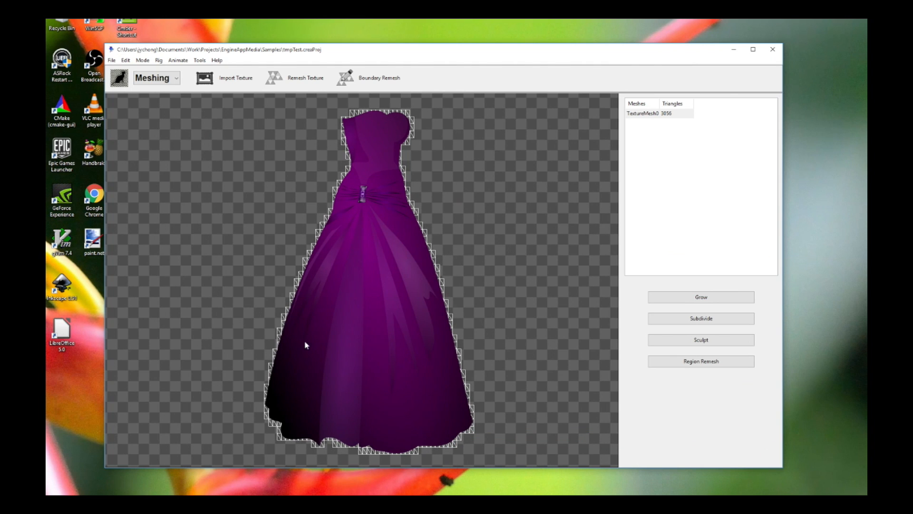
mouse_move(362, 190)
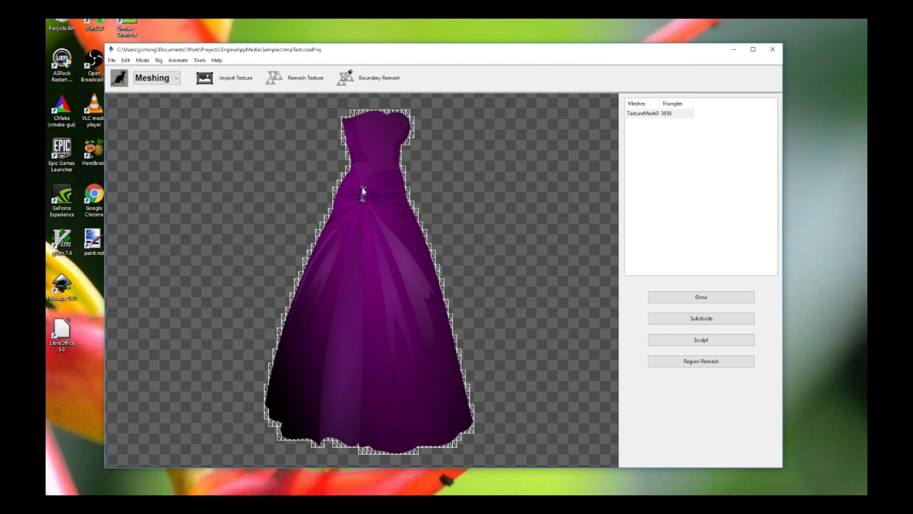
mouse_move(165, 91)
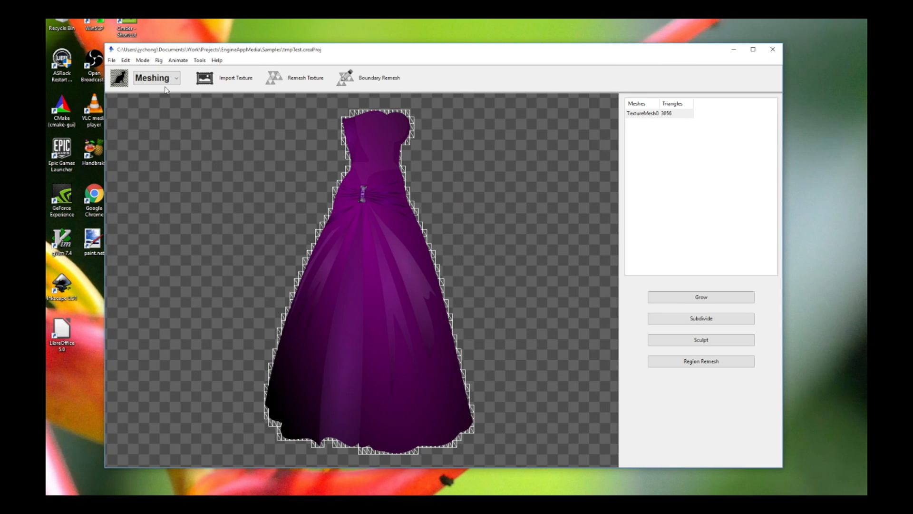
- In Rig mode, draw a bone chain Bone_0–Bone_12 from the waist down the dress's left side
click(155, 77)
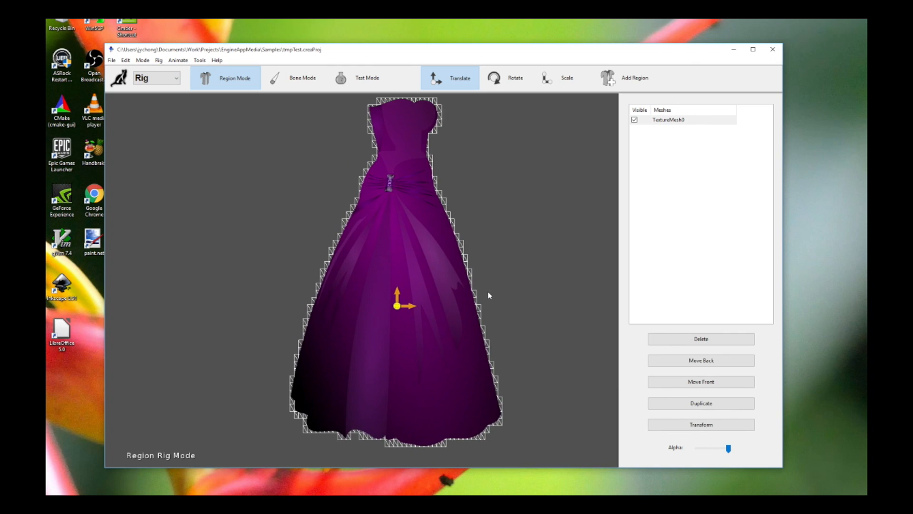
click(301, 77)
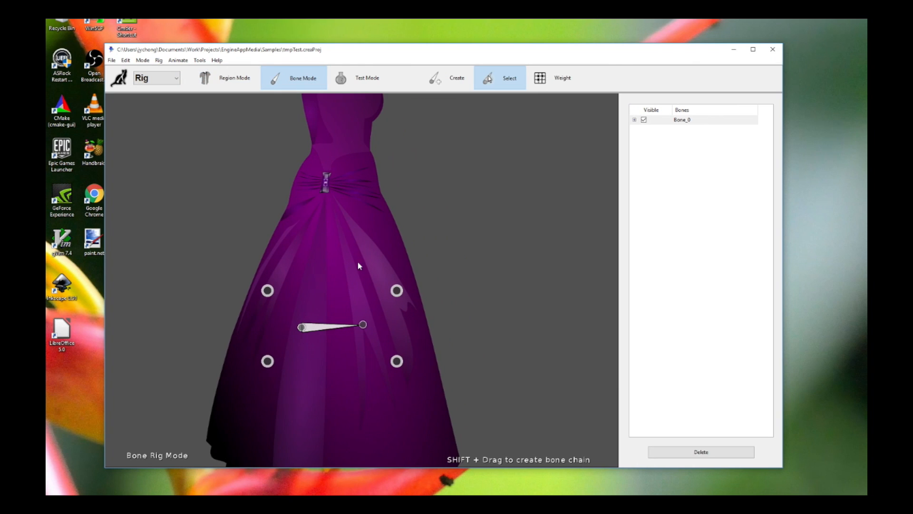
mouse_move(387, 238)
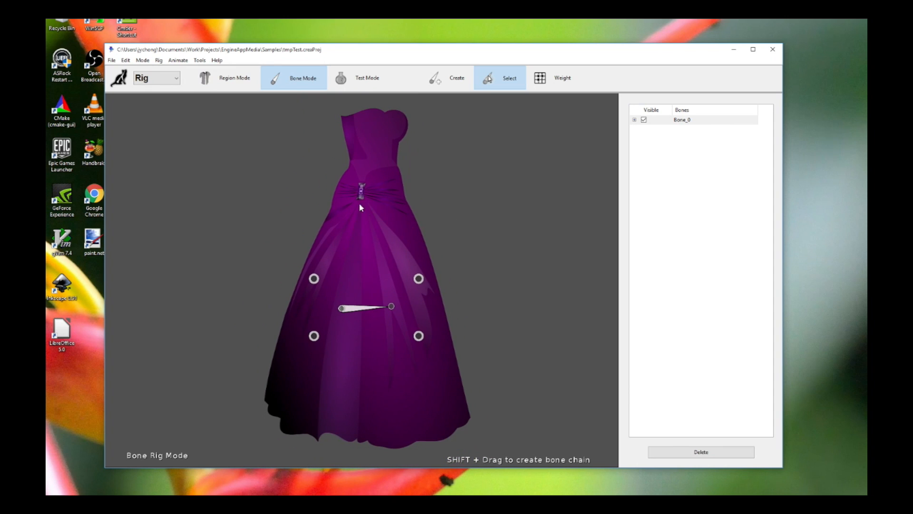
mouse_move(358, 175)
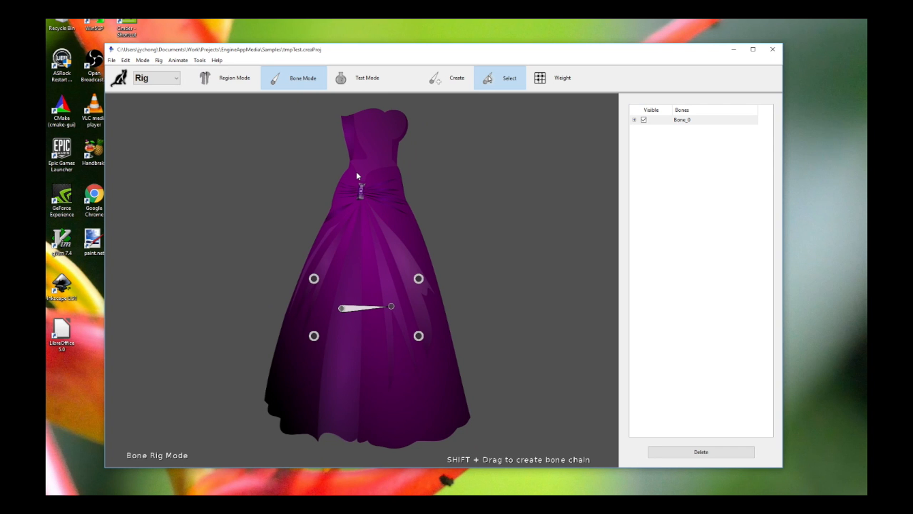
click(456, 77)
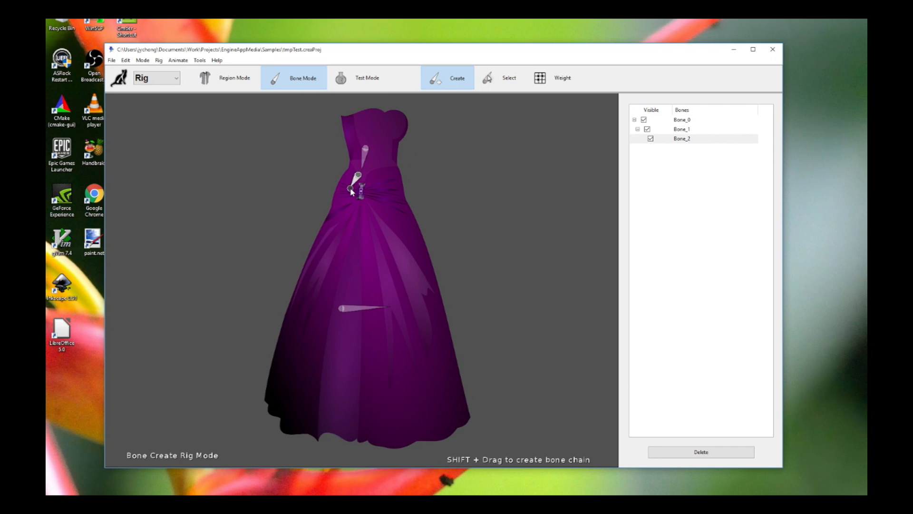
drag(360, 172, 341, 218)
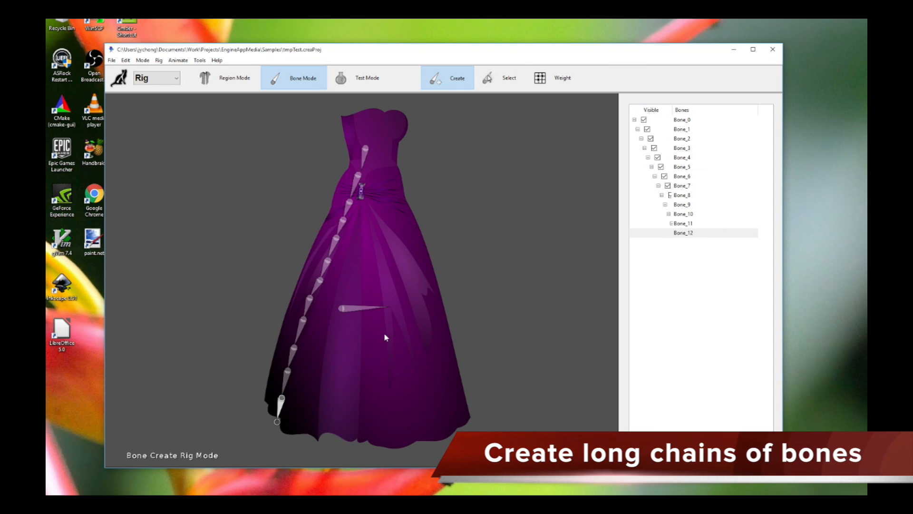
- Branch a new bone chain from root Bone_0 down the middle of the skirt
click(508, 77)
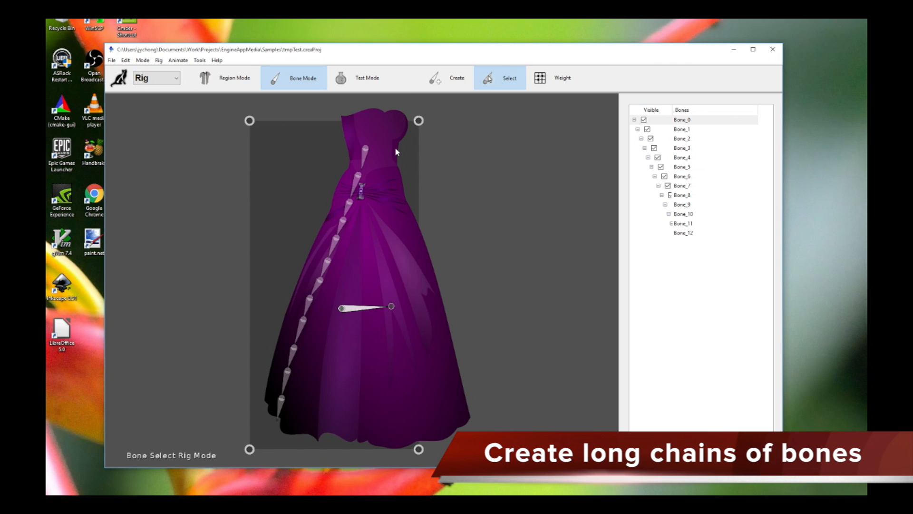
click(447, 77)
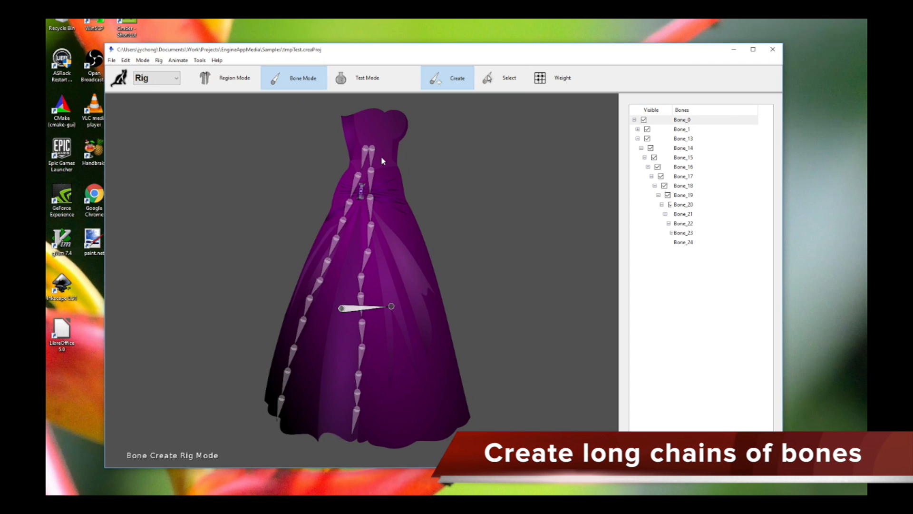
click(385, 185)
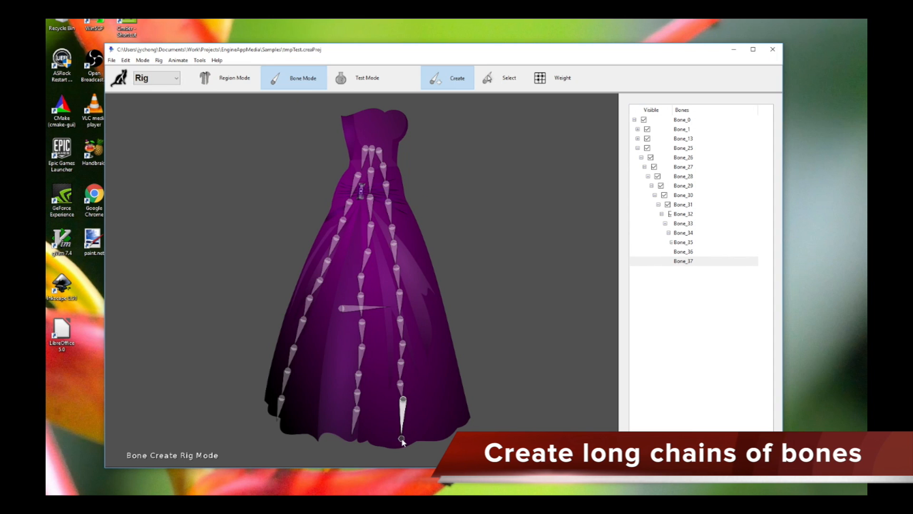
- Branch further chains from Bone_0 down the skirt's right side to the hem, reaching Bone_48
click(508, 77)
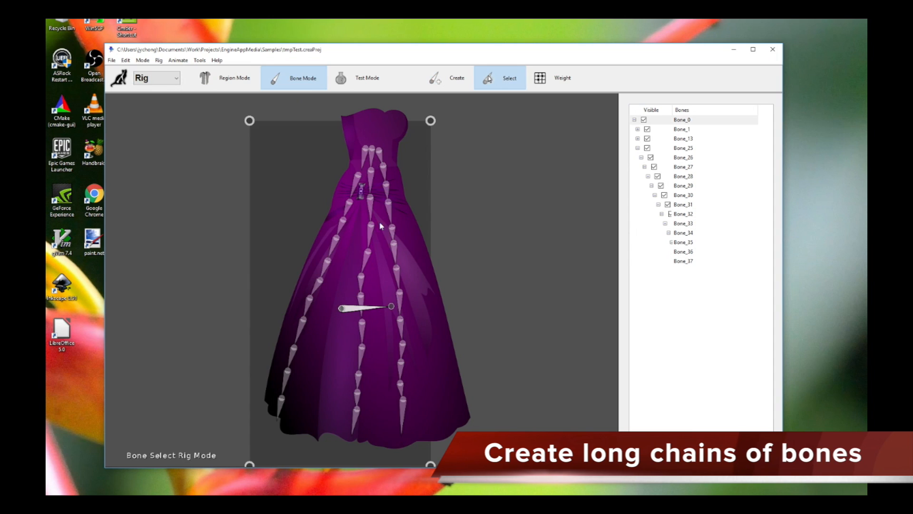
click(455, 77)
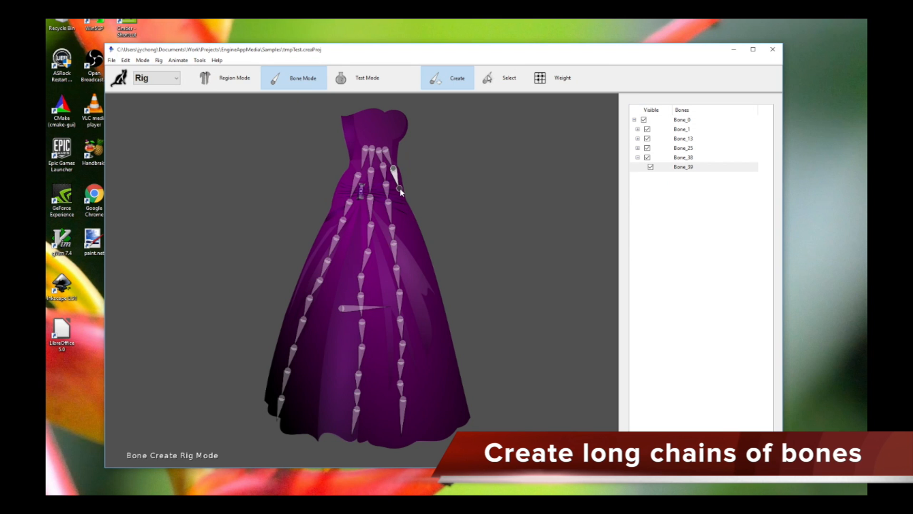
drag(394, 170, 425, 269)
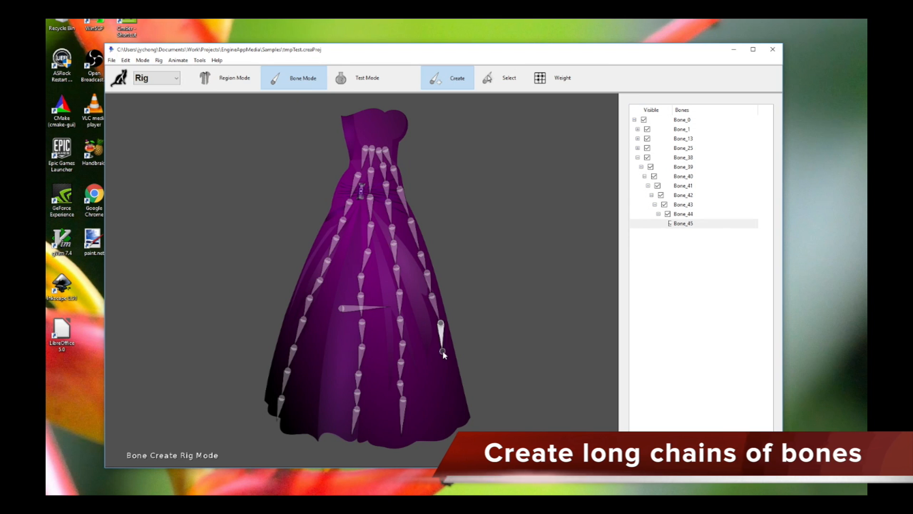
drag(439, 324, 459, 406)
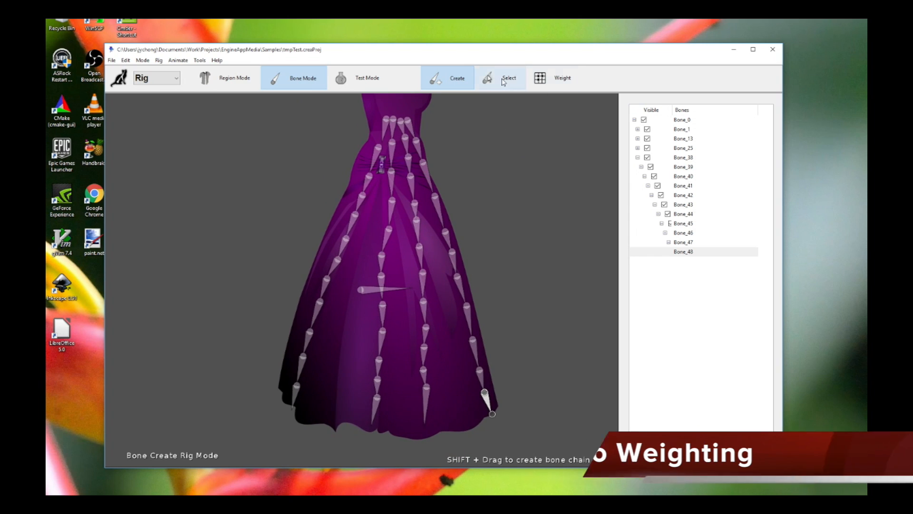
- Apply automatic bone weights to all bones, binding the dress mesh to the rig
click(559, 77)
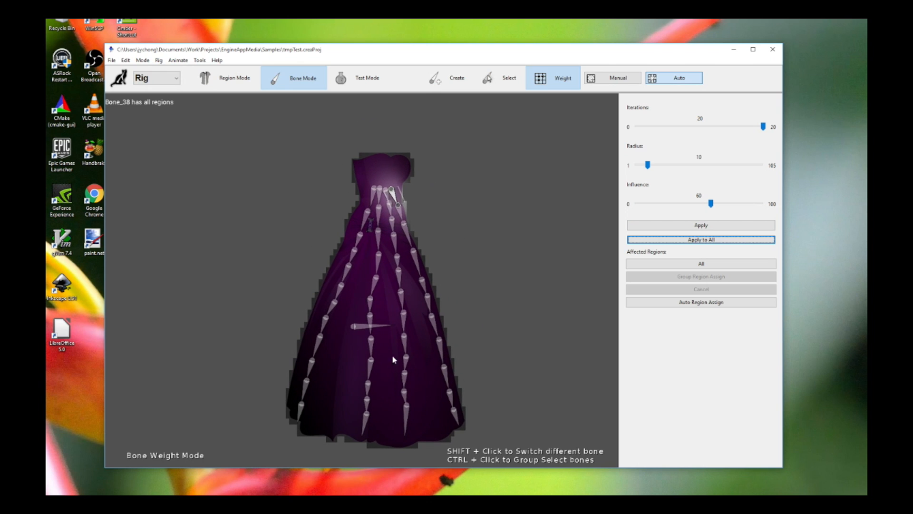
mouse_move(377, 166)
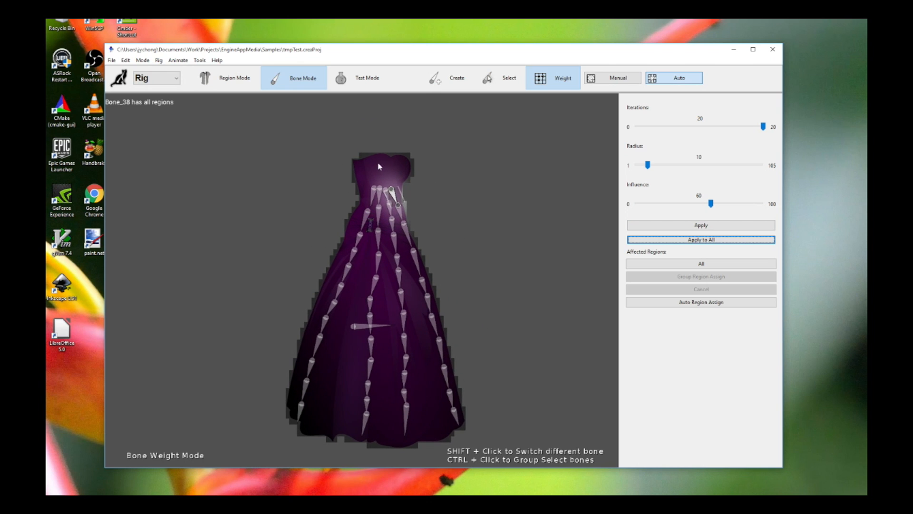
click(154, 77)
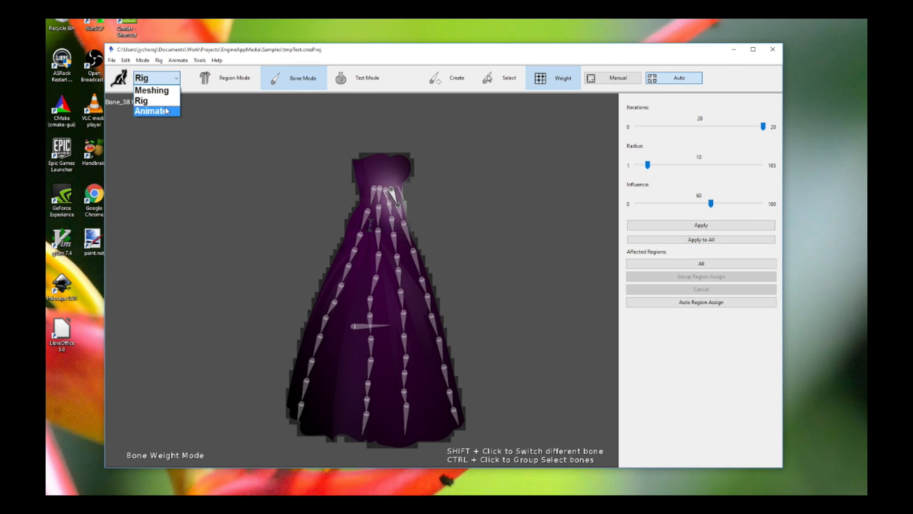
- Switch to Animate mode and preview the rigged gown's playback, returning to frame 0
click(155, 110)
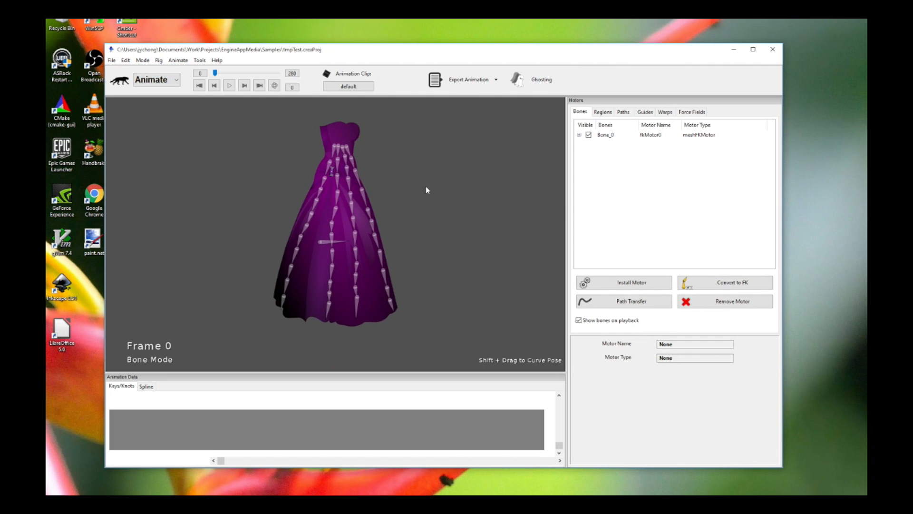
click(229, 85)
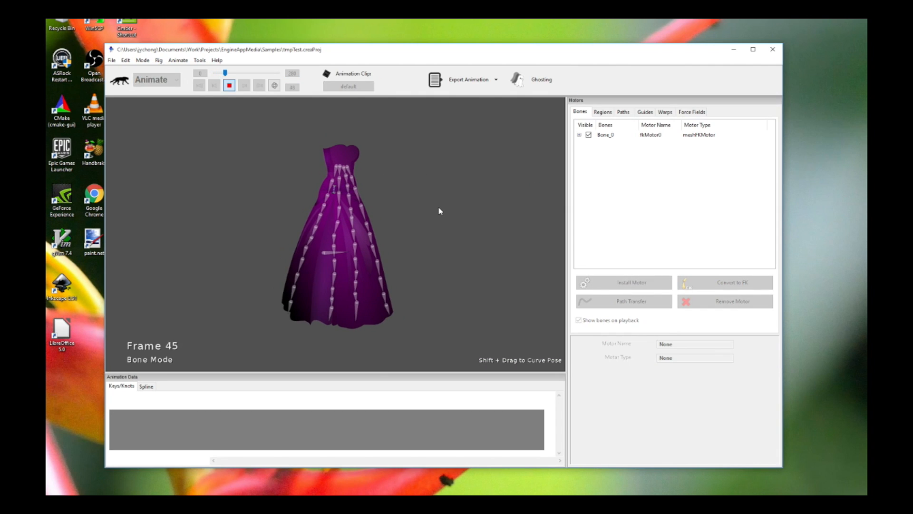
click(229, 85)
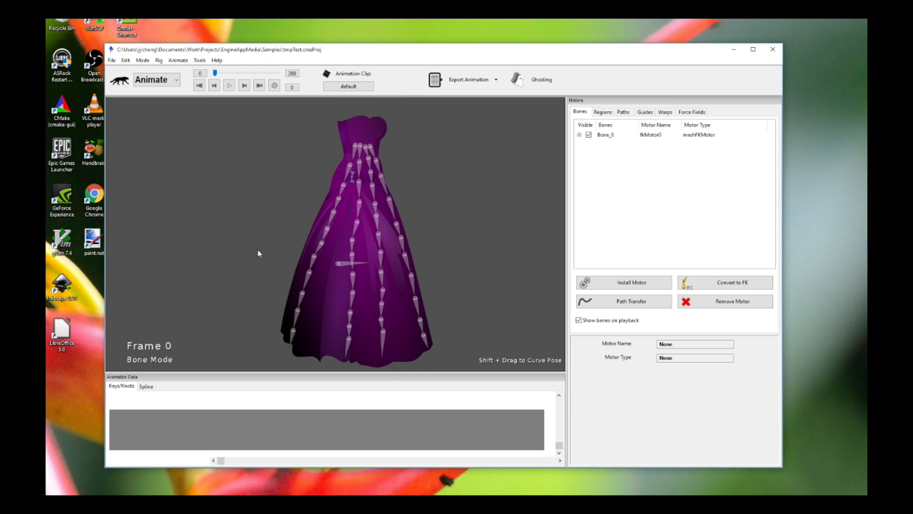
mouse_move(401, 284)
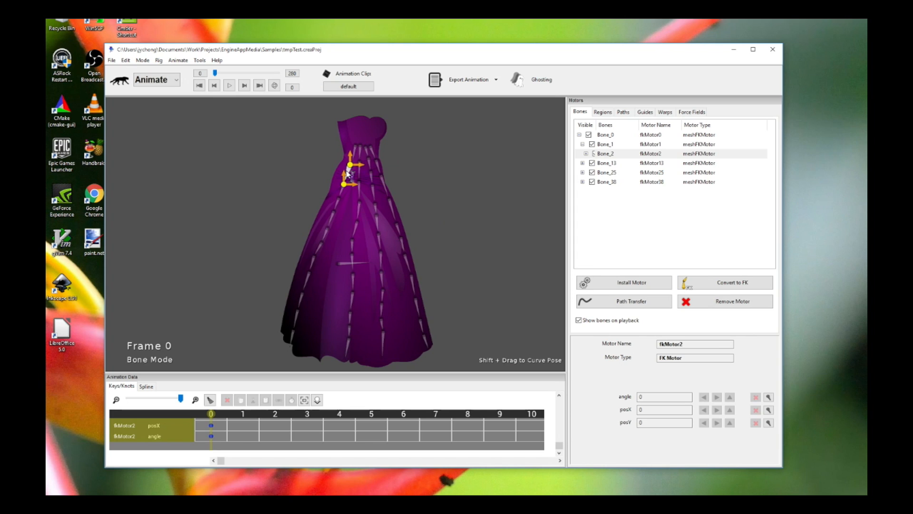
- Select the first chain's child bones and give it a Bend Physics Motor in Motion mode
key(ctrl+m)
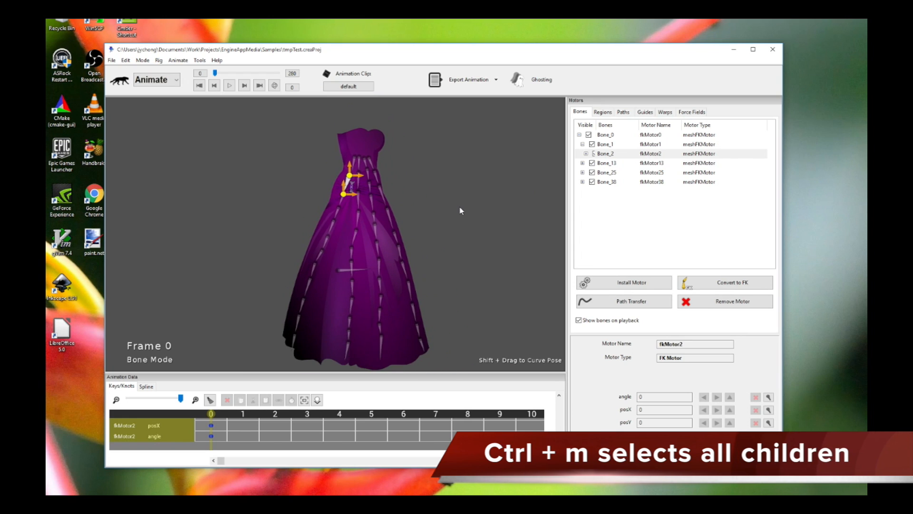
key(ctrl+m)
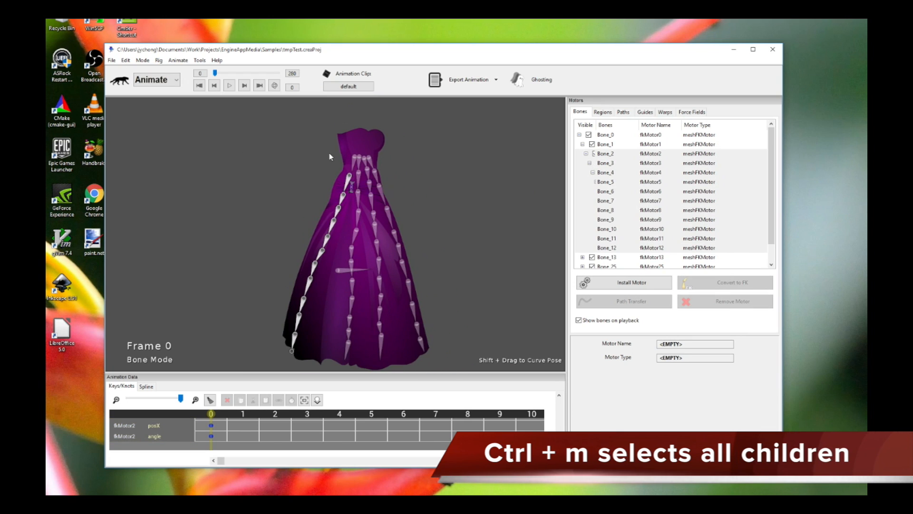
mouse_move(307, 318)
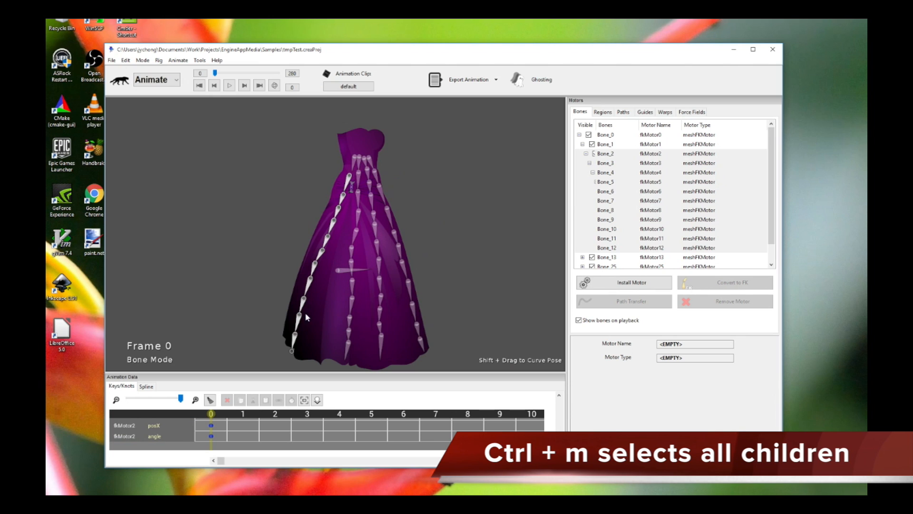
mouse_move(605, 291)
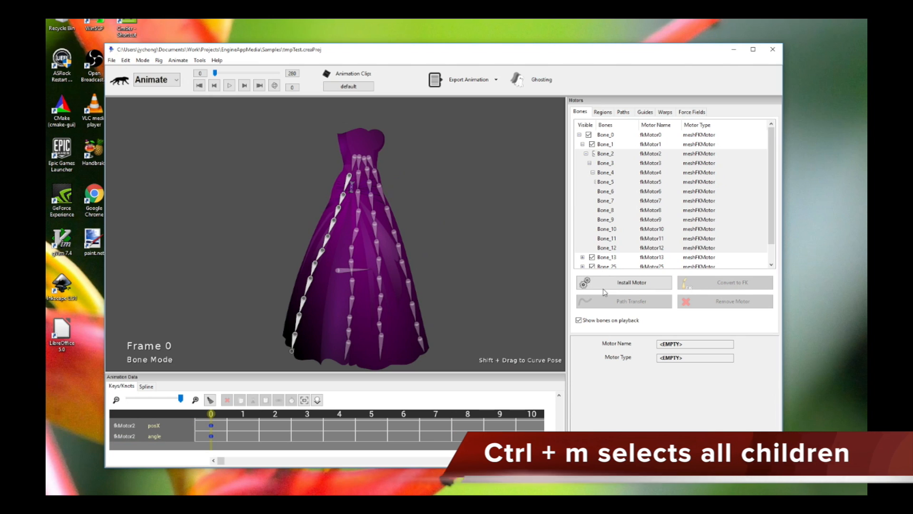
click(624, 282)
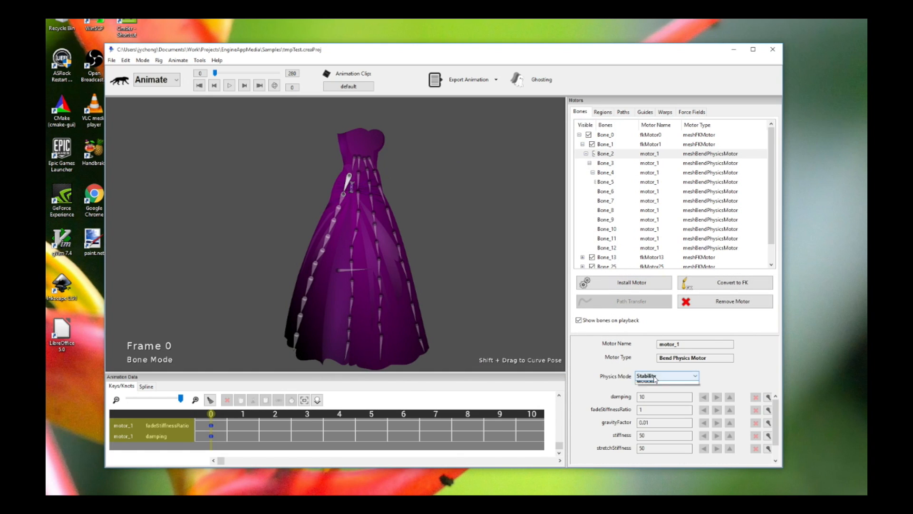
click(651, 379)
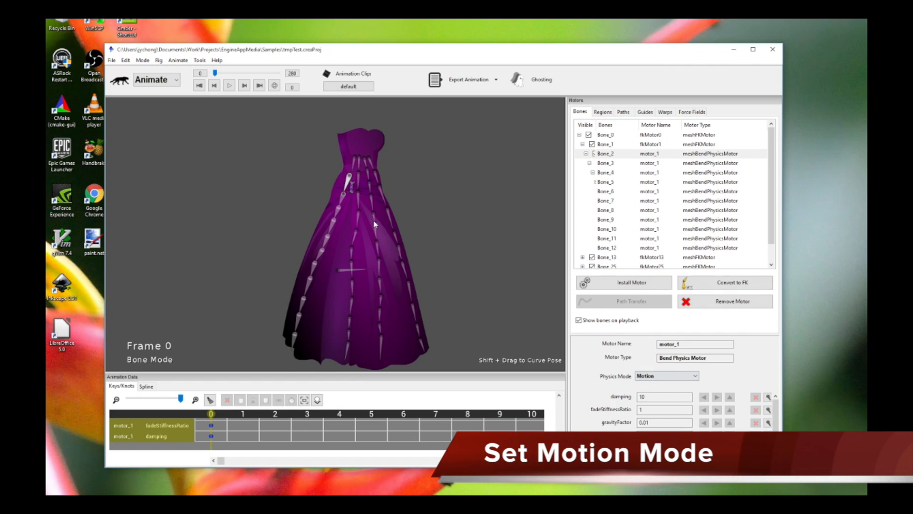
mouse_move(354, 209)
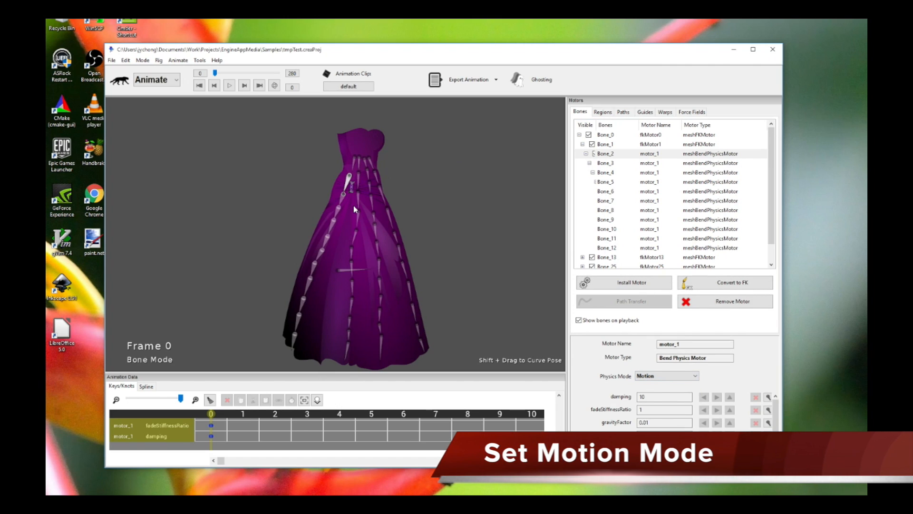
mouse_move(346, 183)
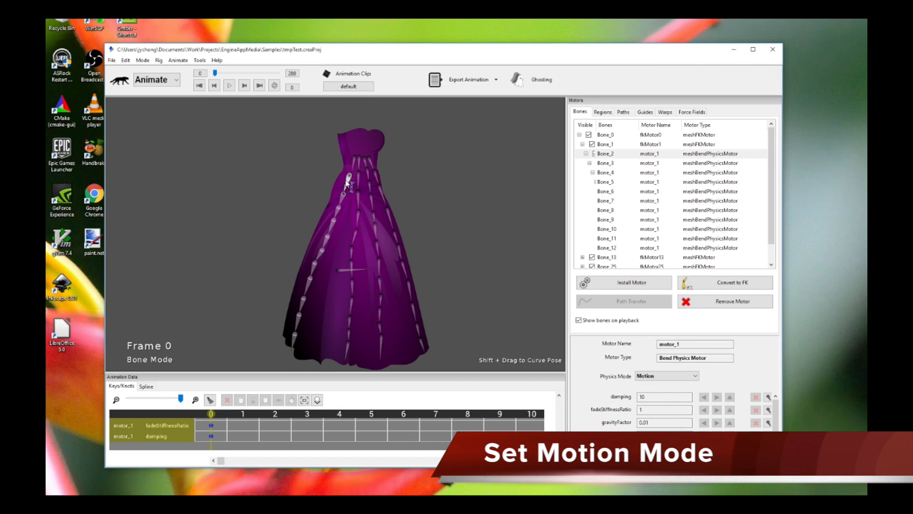
mouse_move(291, 326)
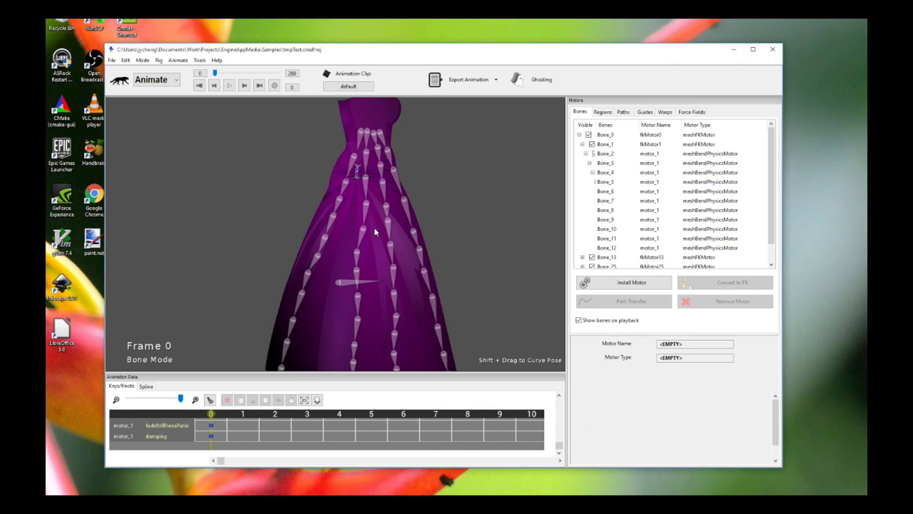
- Install bend physics motors on two more dress chains and set motor_3 to Motion mode
click(367, 165)
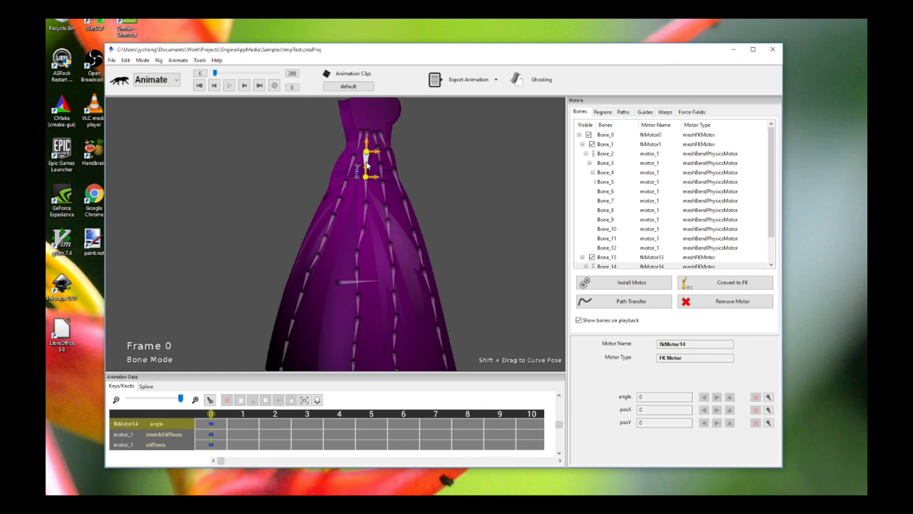
click(624, 283)
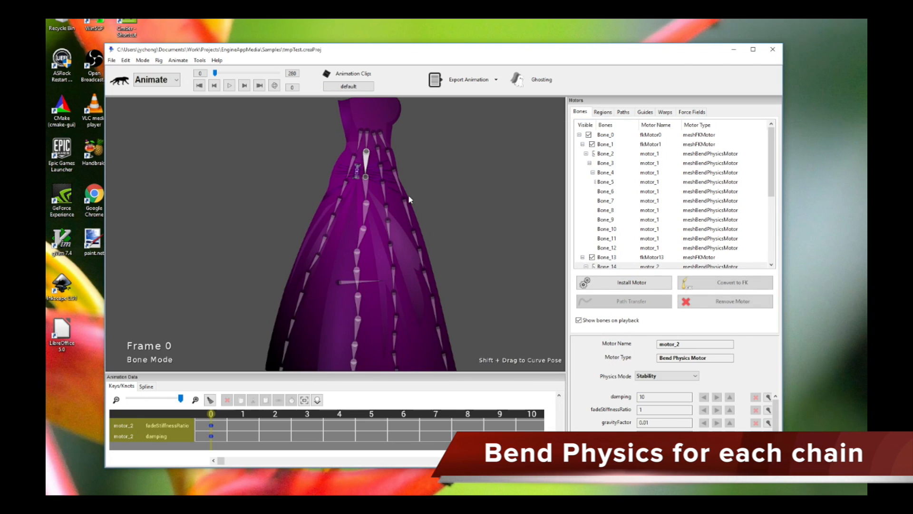
click(662, 375)
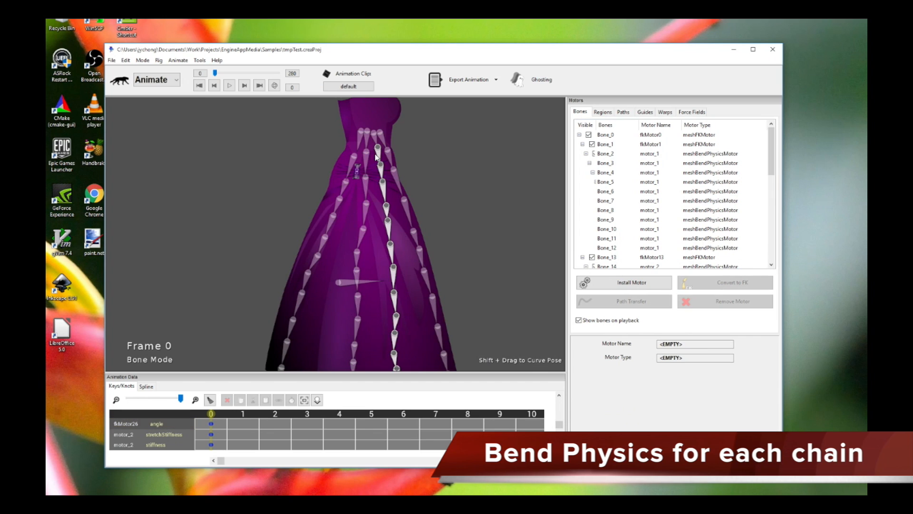
click(623, 282)
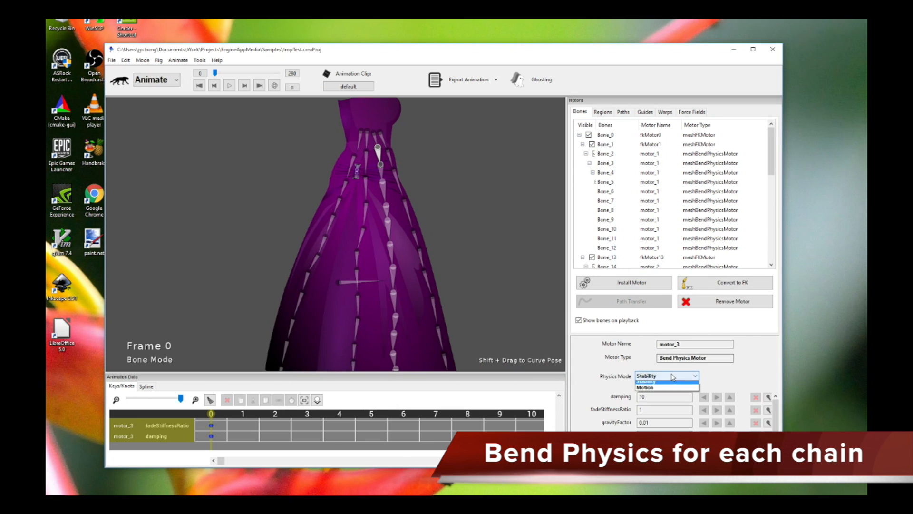
click(650, 387)
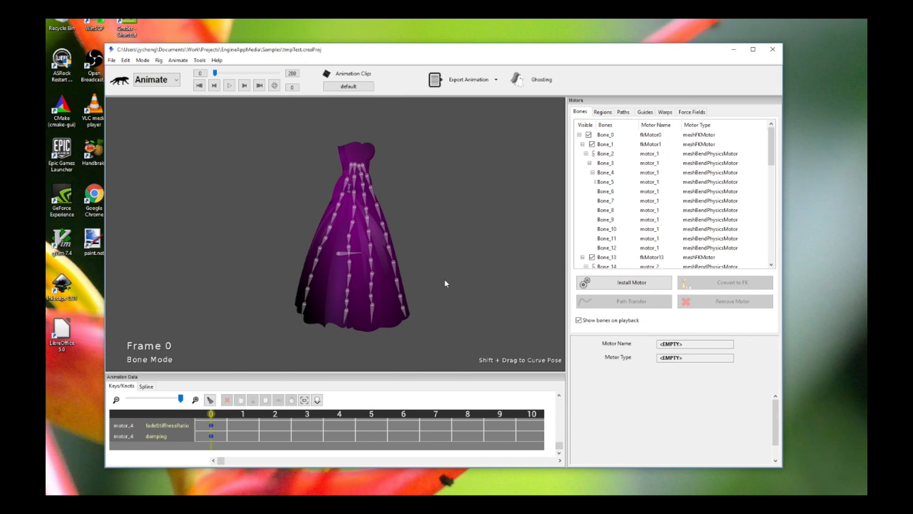
- Pick another chain of dress bones for the fourth bend physics motor
click(229, 85)
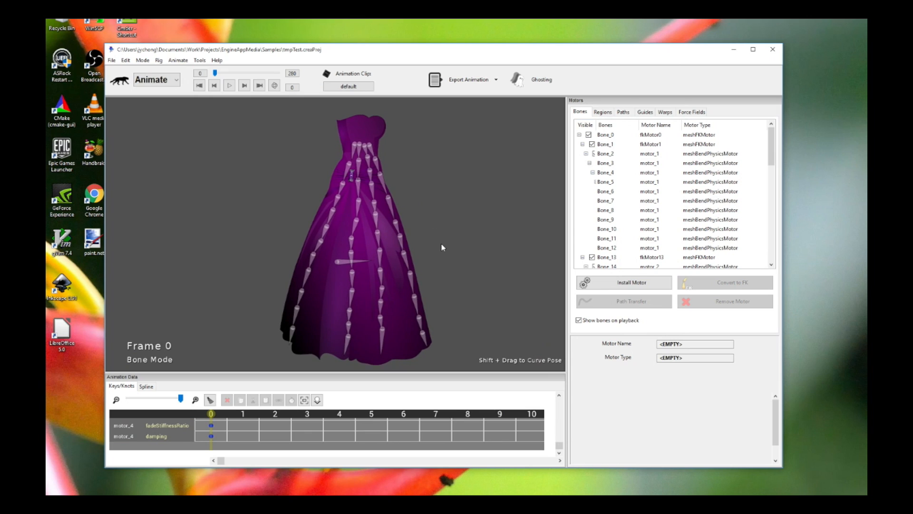
mouse_move(391, 206)
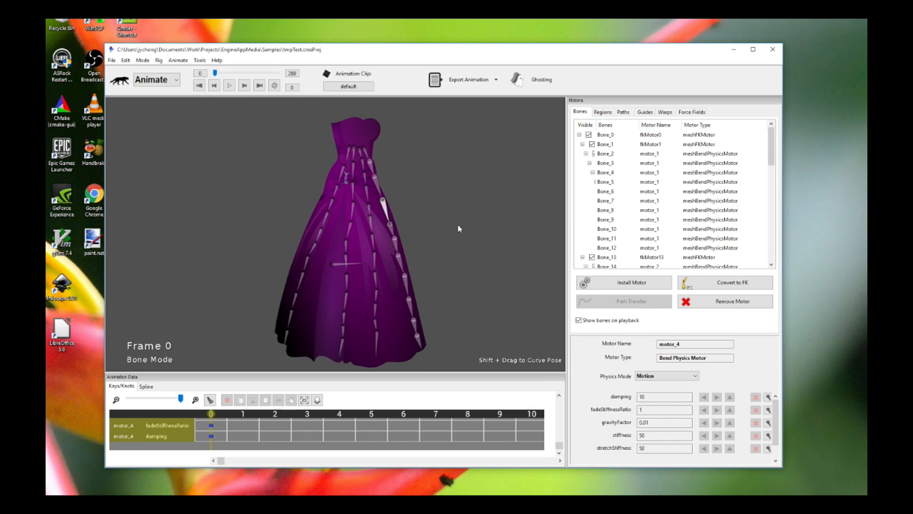
mouse_move(315, 234)
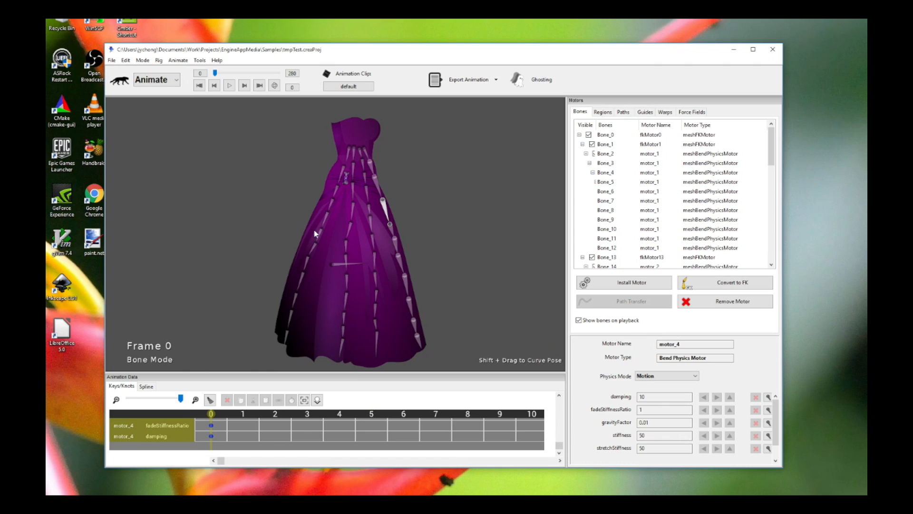
mouse_move(415, 293)
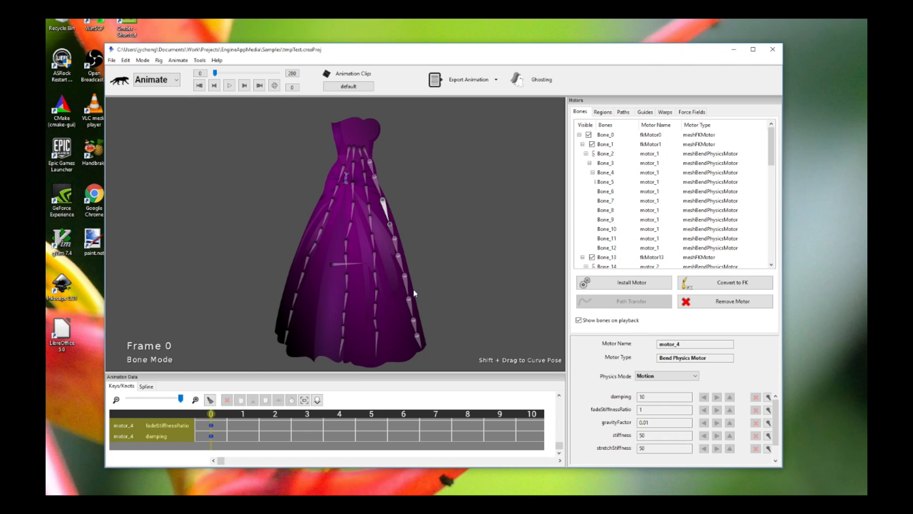
mouse_move(323, 304)
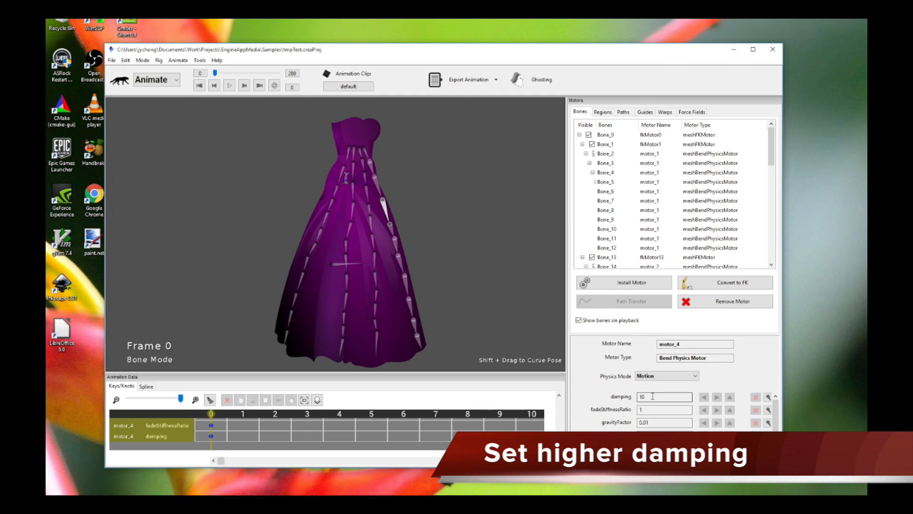
- Set motor_4's damping value to 45
click(665, 397)
text(45)
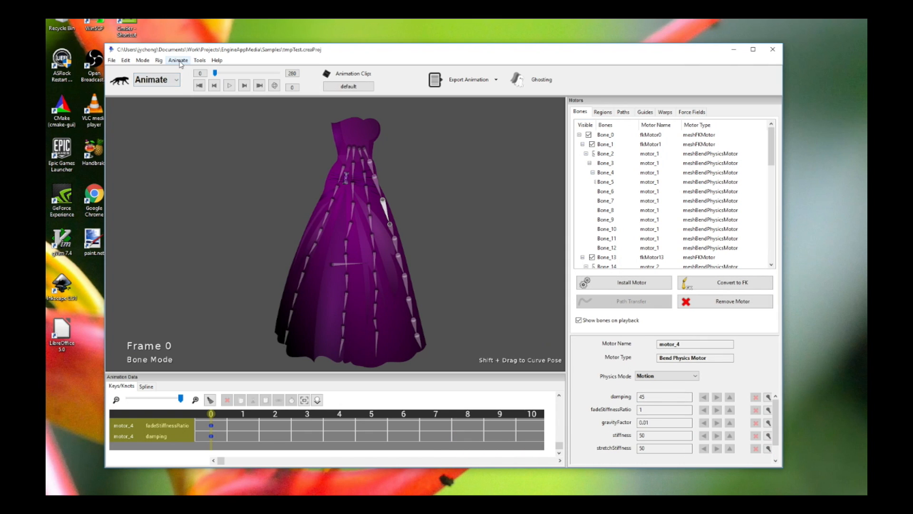
- Copy motor_4's values and paste them onto motor_3, motor_2 and motor_1, then play the simulation
click(177, 59)
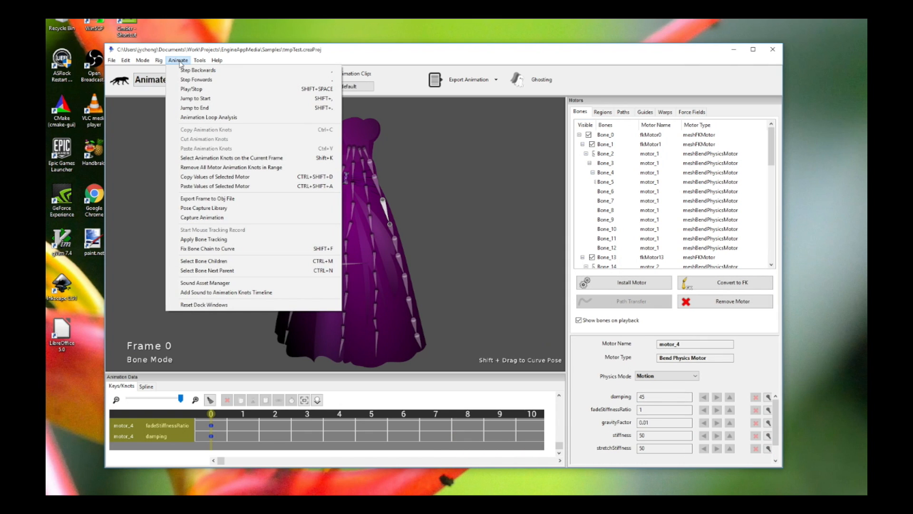
mouse_move(266, 143)
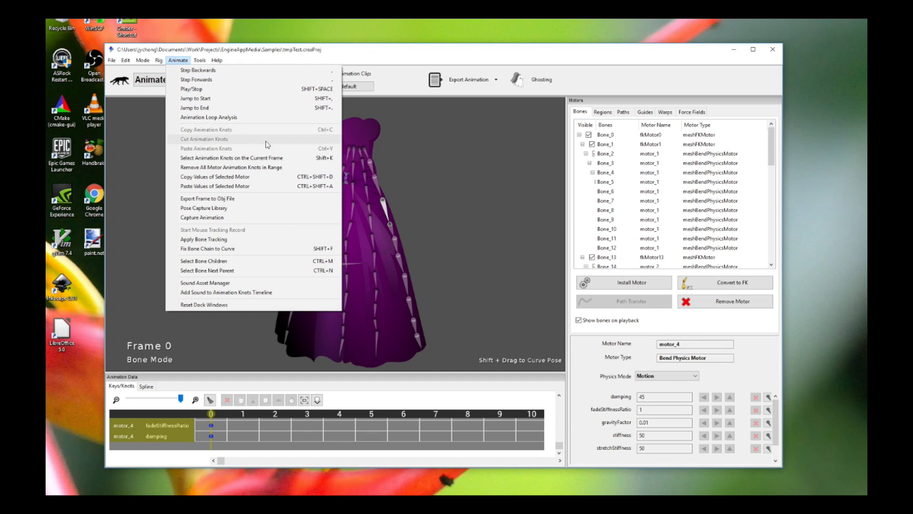
click(215, 177)
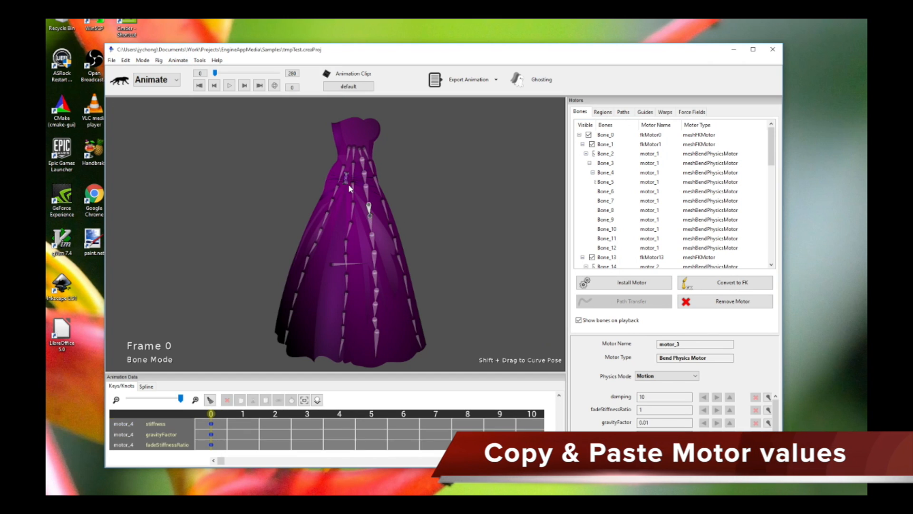
click(177, 60)
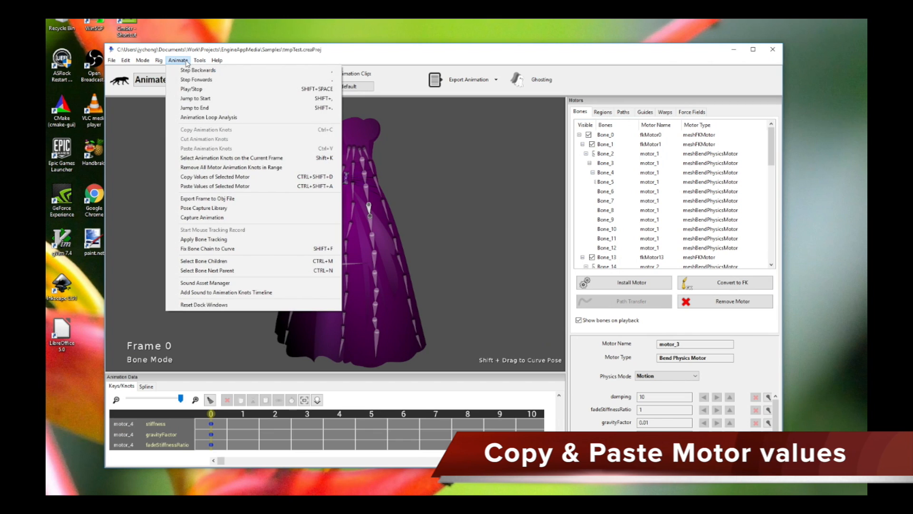
click(214, 186)
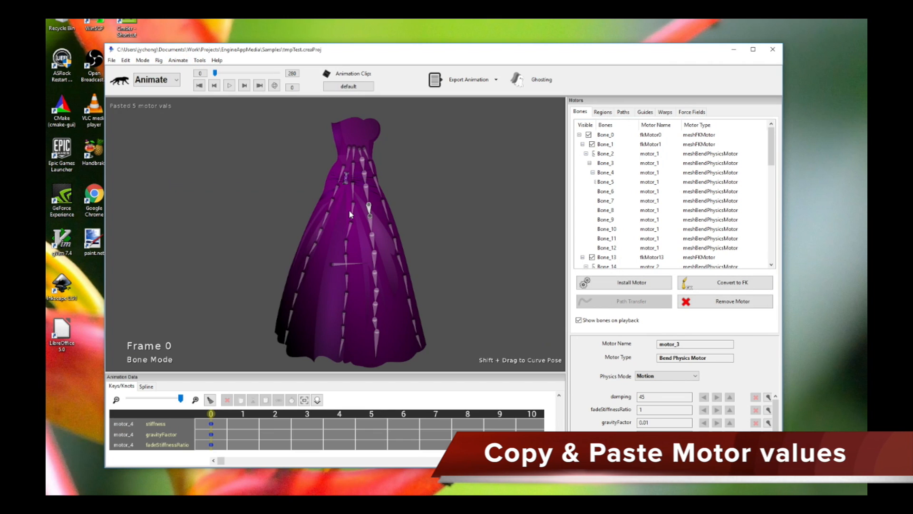
click(178, 60)
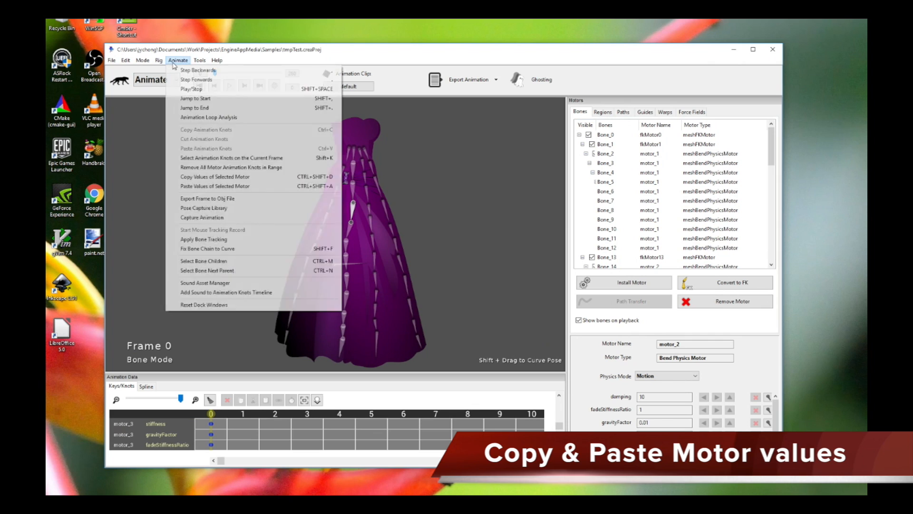
click(215, 186)
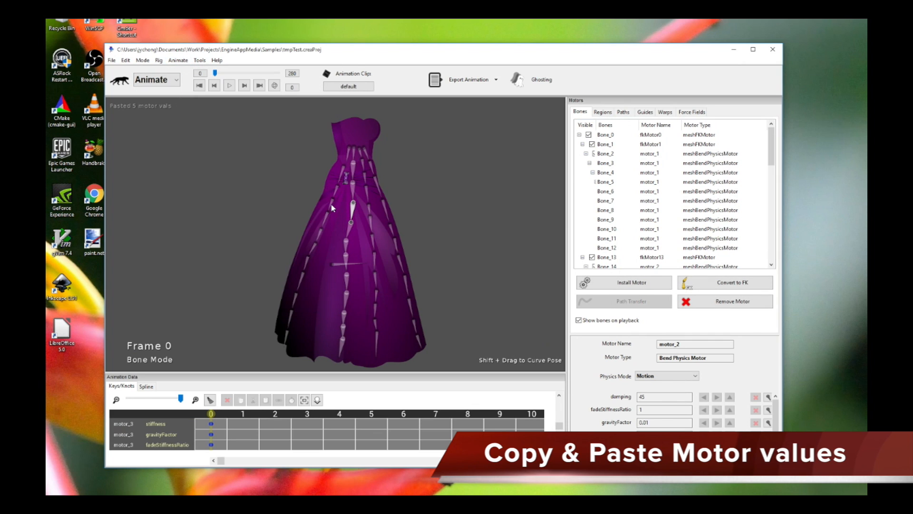
click(178, 60)
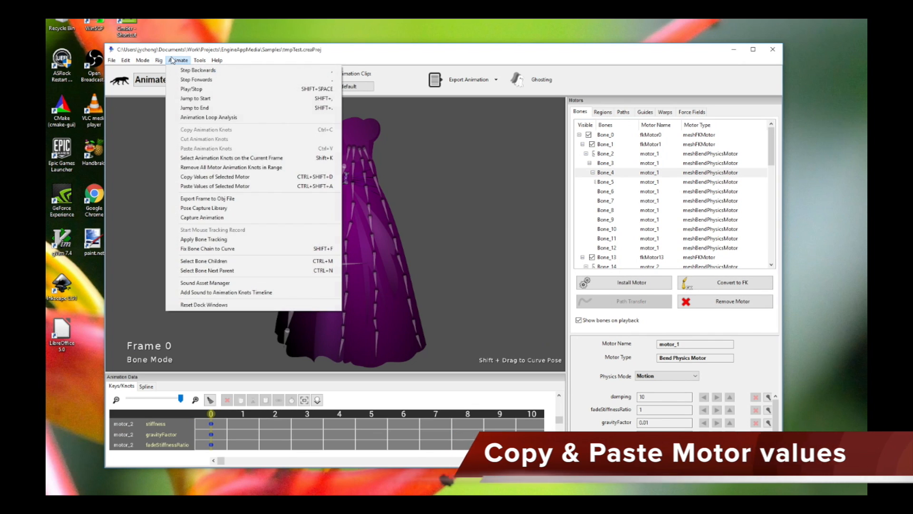
click(214, 185)
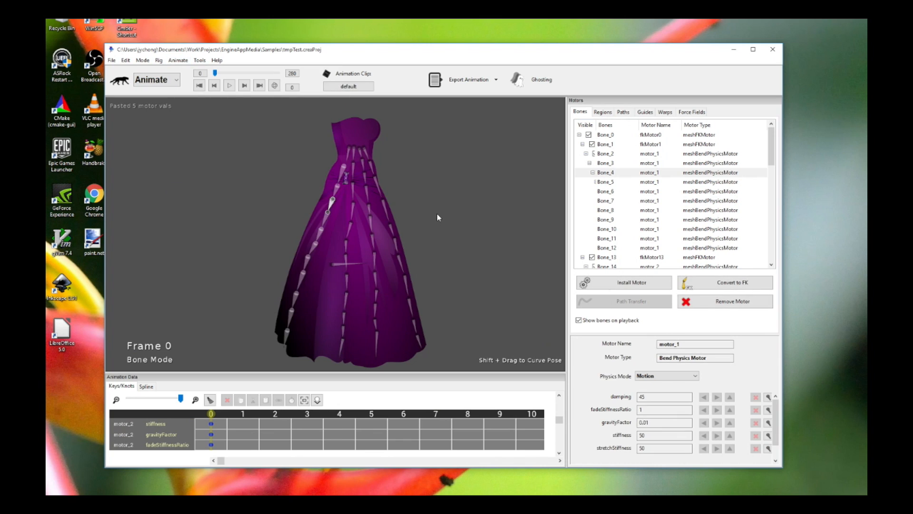
click(229, 86)
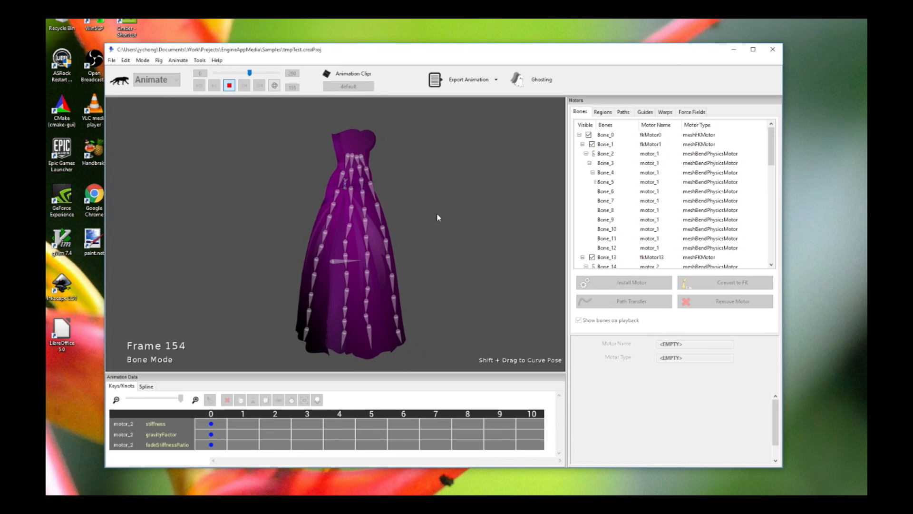
- Replay the gown's physics simulation and stop it back at frame 0
click(230, 86)
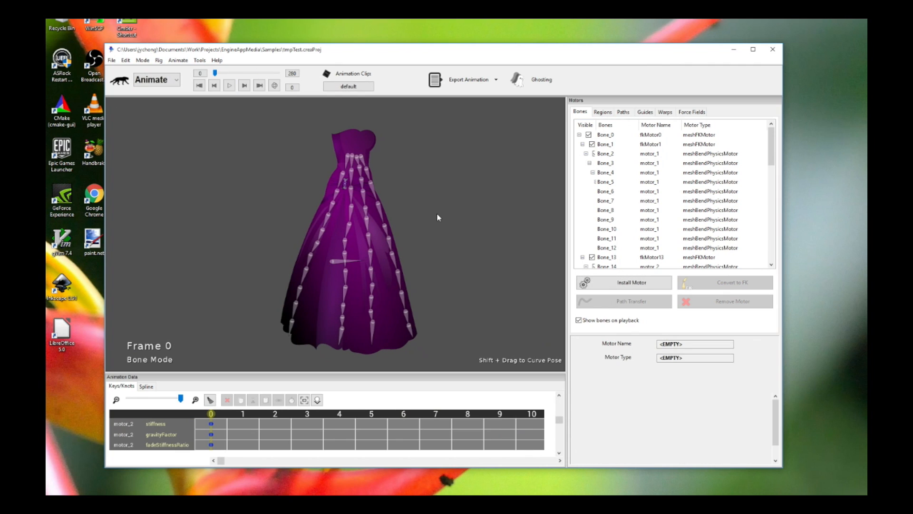
click(229, 86)
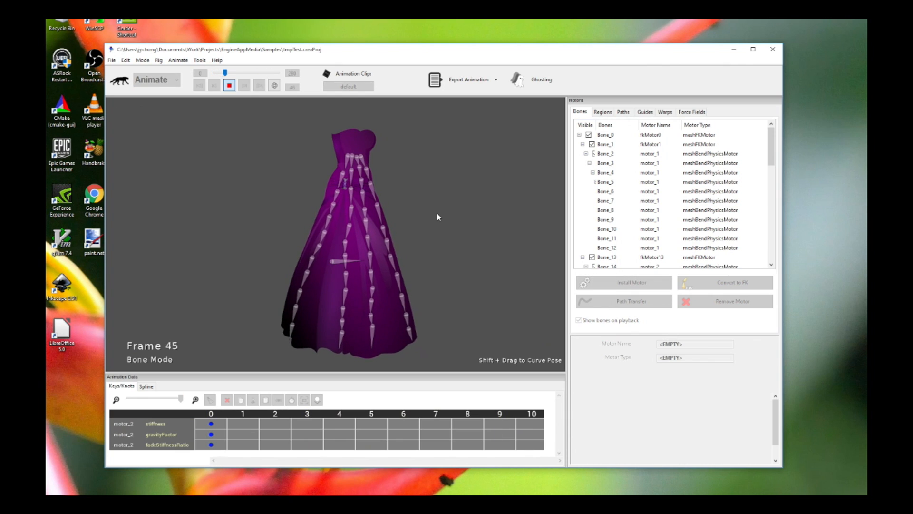
drag(226, 73, 253, 73)
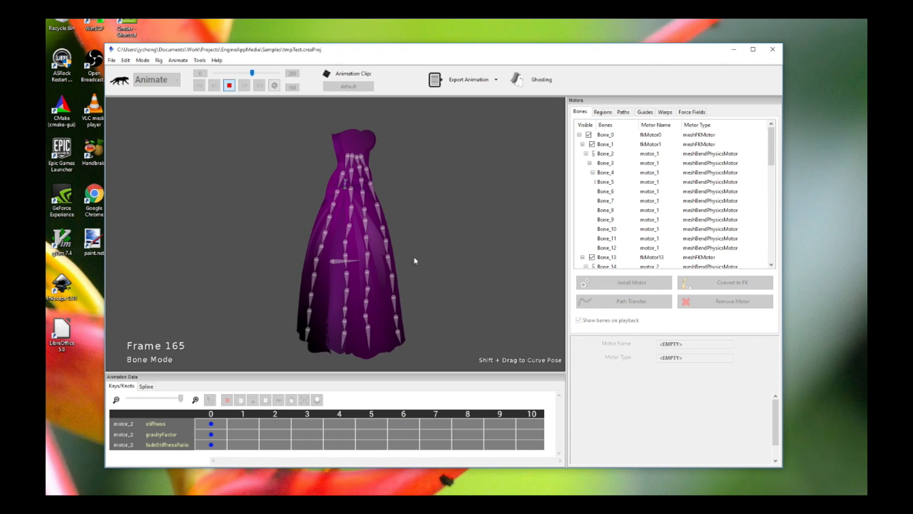
click(230, 85)
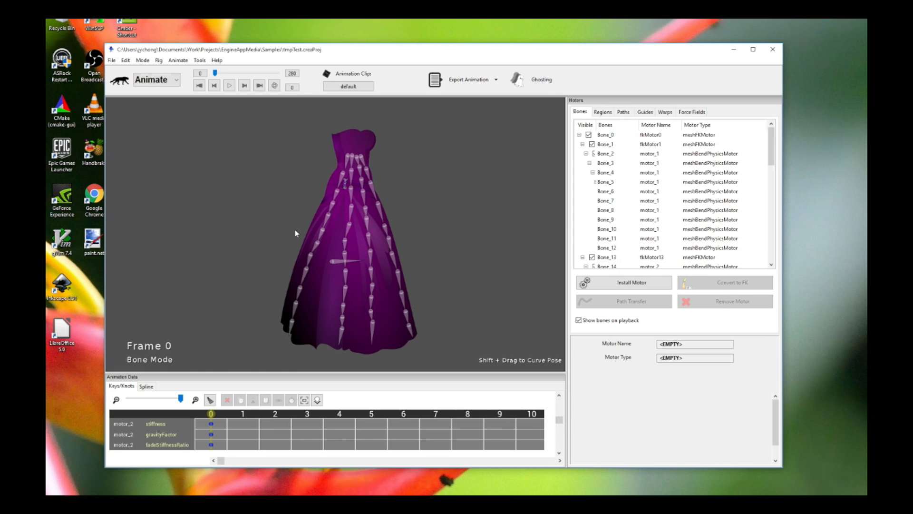
mouse_move(546, 185)
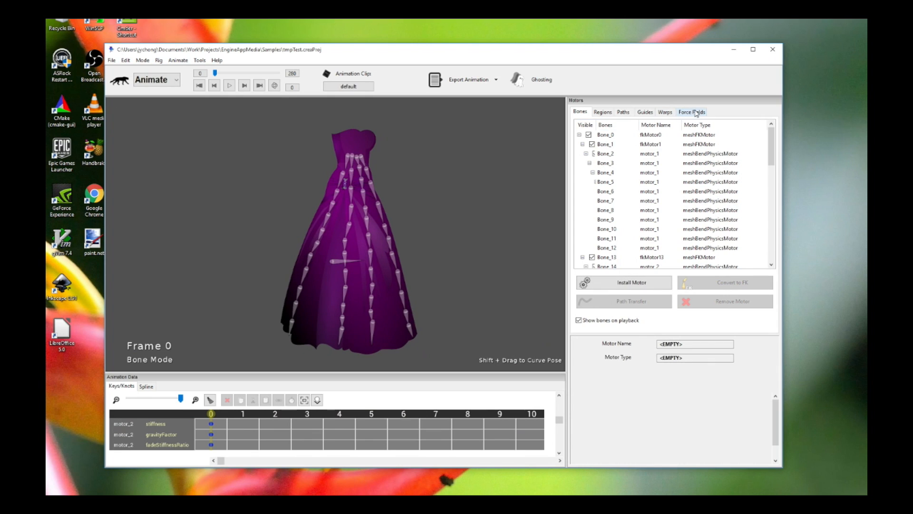
- Add a new direction force field, force_motor_0, from the Force Fields list
click(692, 111)
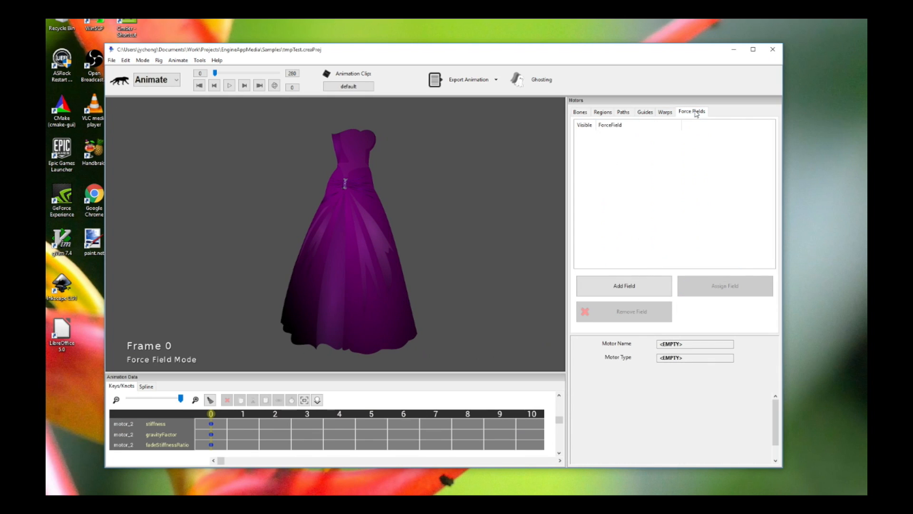
mouse_move(639, 274)
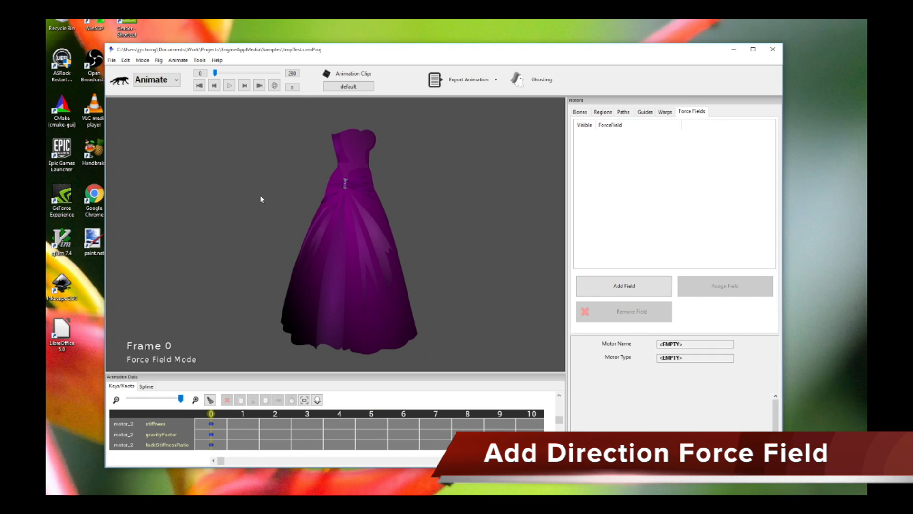
mouse_move(326, 175)
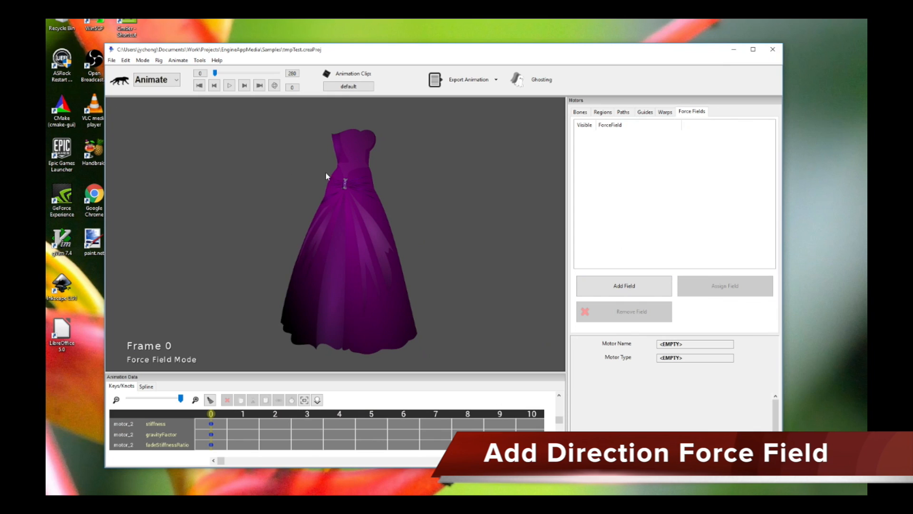
mouse_move(320, 278)
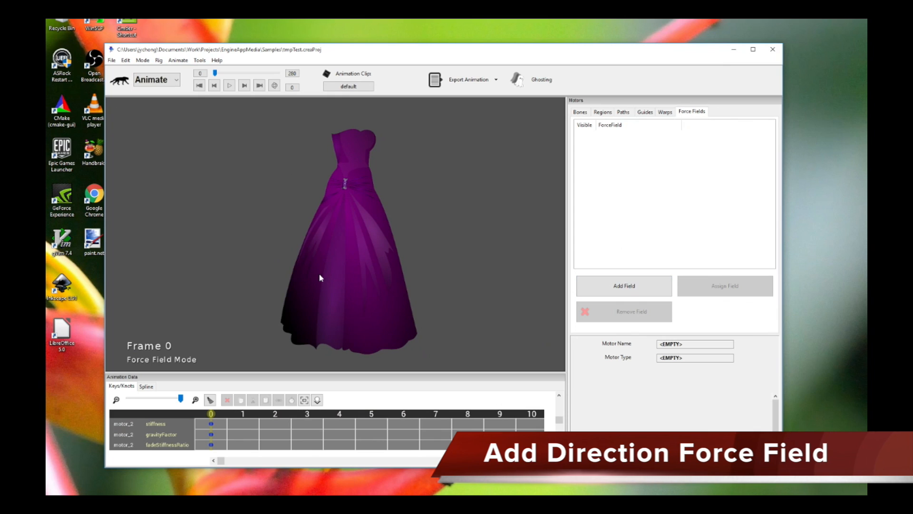
mouse_move(414, 291)
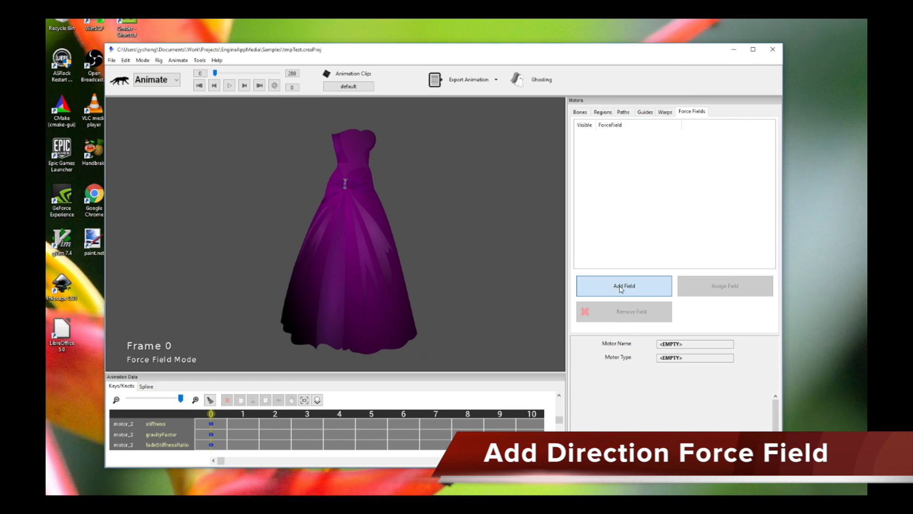
click(623, 286)
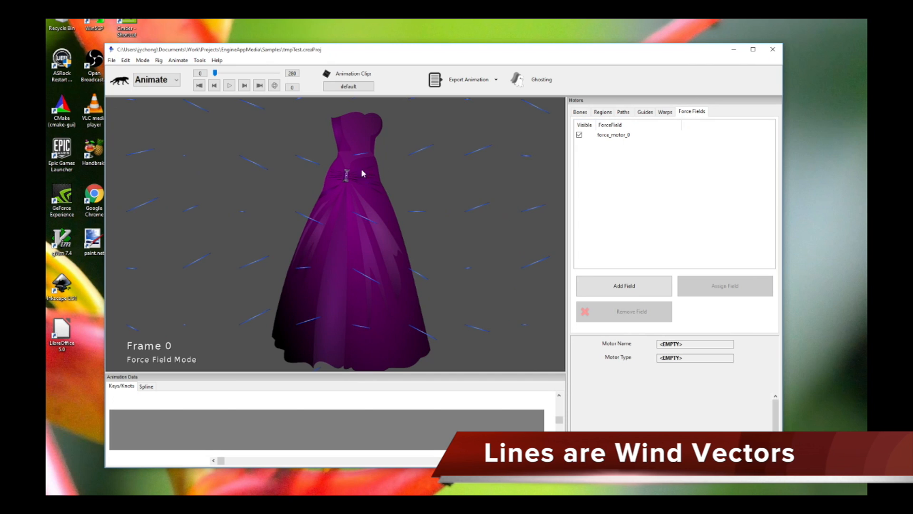
mouse_move(373, 162)
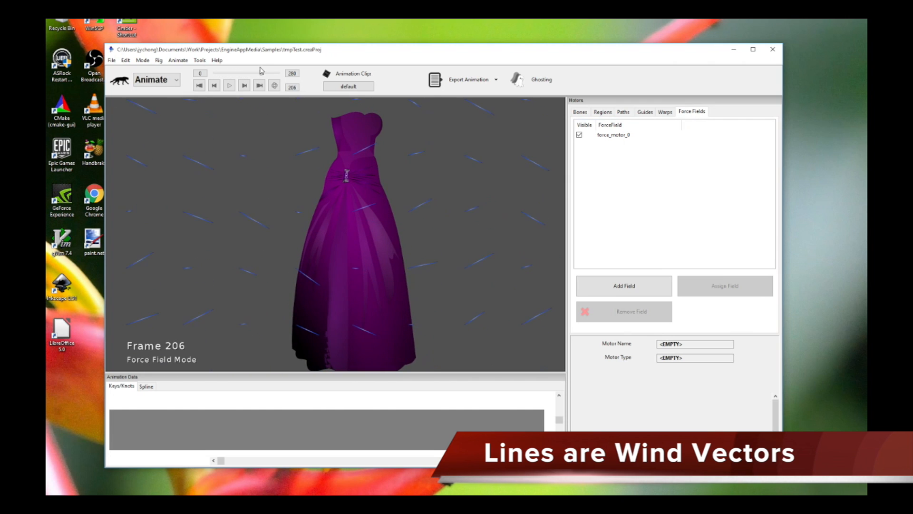
drag(268, 74, 226, 75)
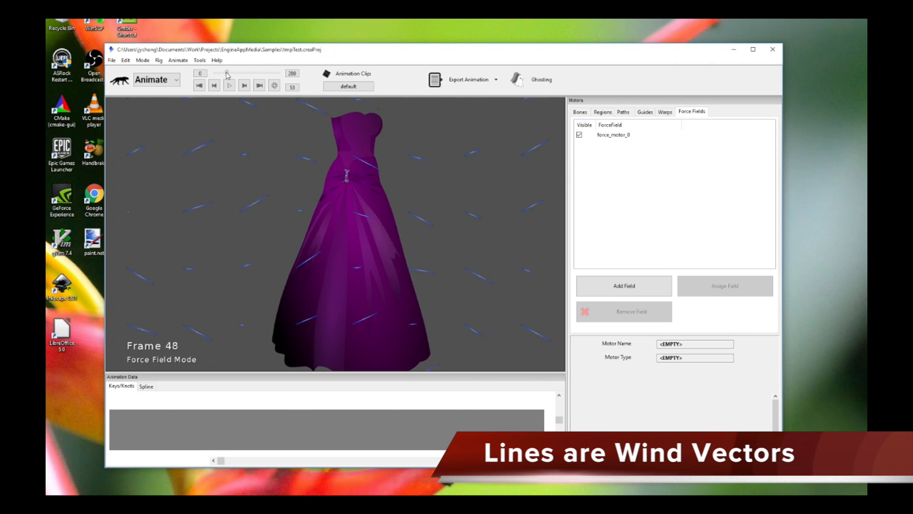
drag(206, 74, 254, 74)
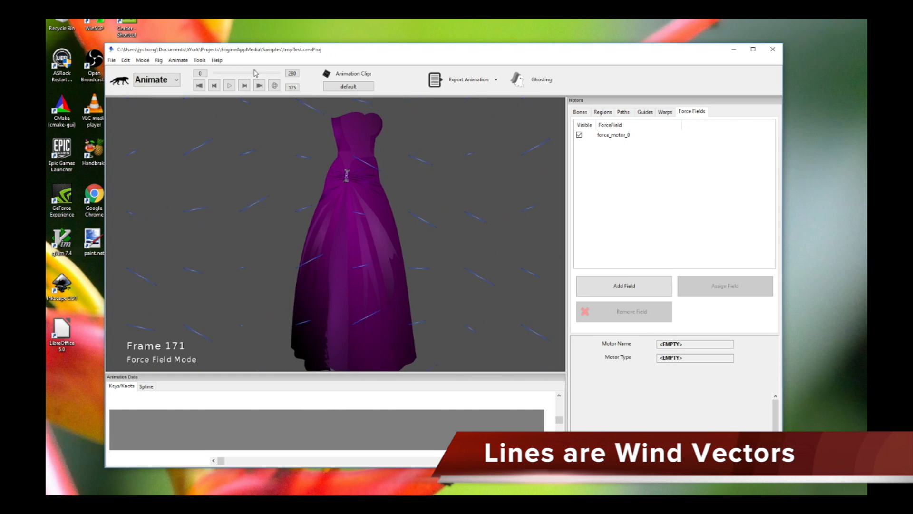
drag(255, 74, 245, 75)
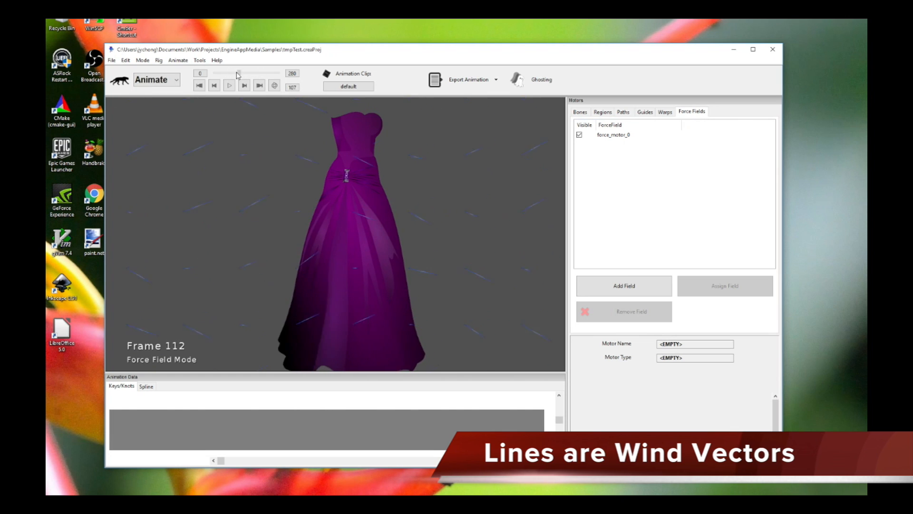
click(230, 85)
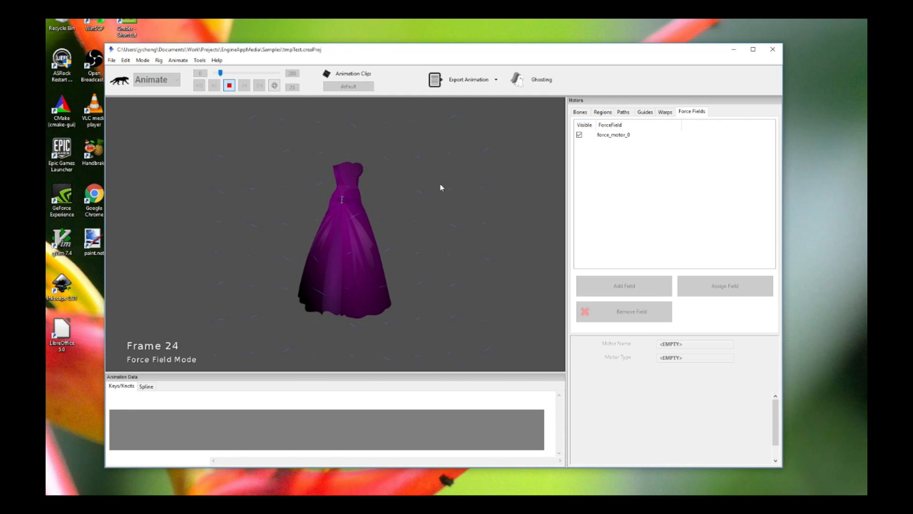
click(229, 85)
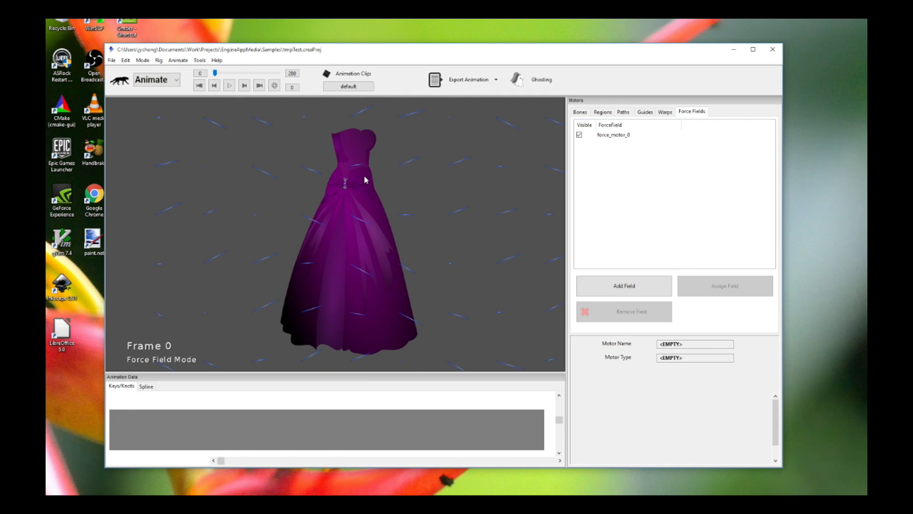
mouse_move(361, 154)
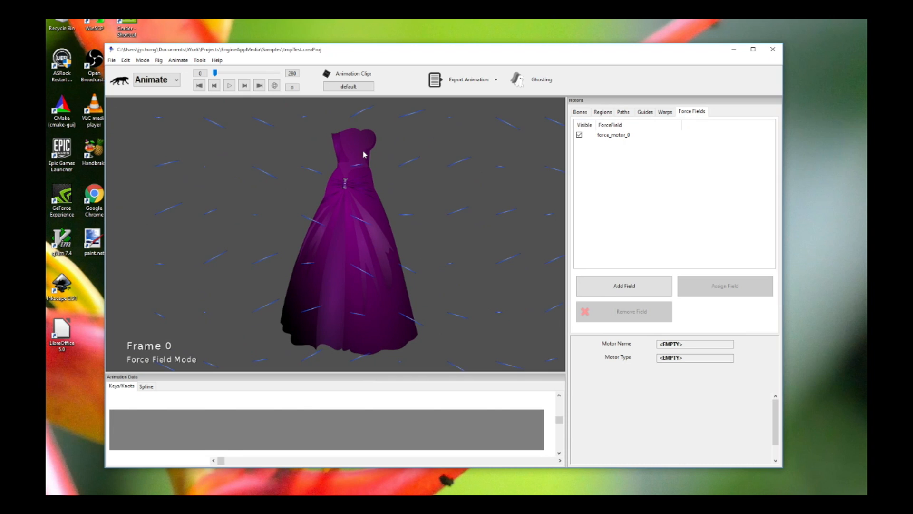
- Assign force_motor_0 to all four bend physics motors, motor_1 through motor_4
click(616, 134)
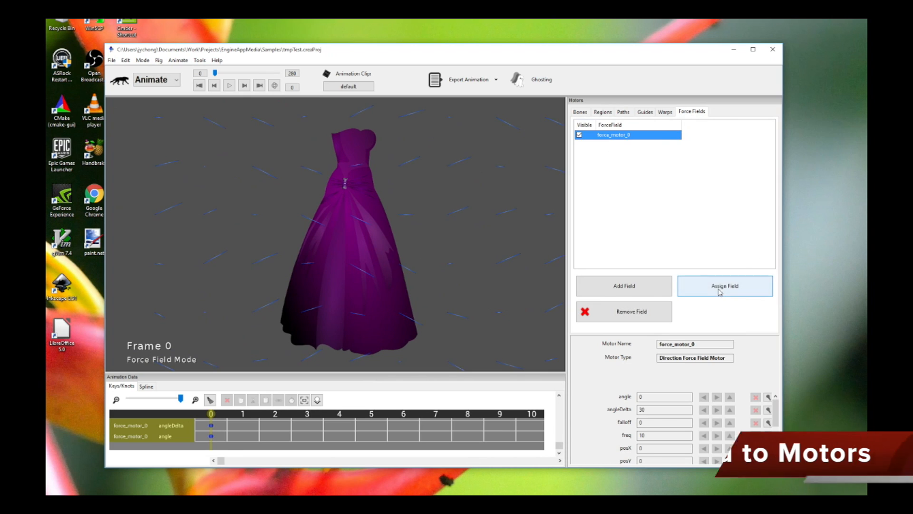
click(725, 286)
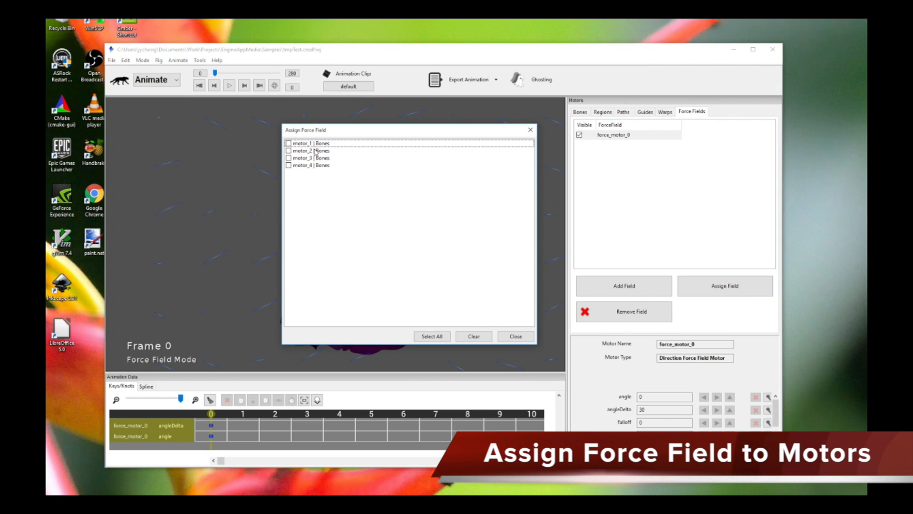
mouse_move(289, 170)
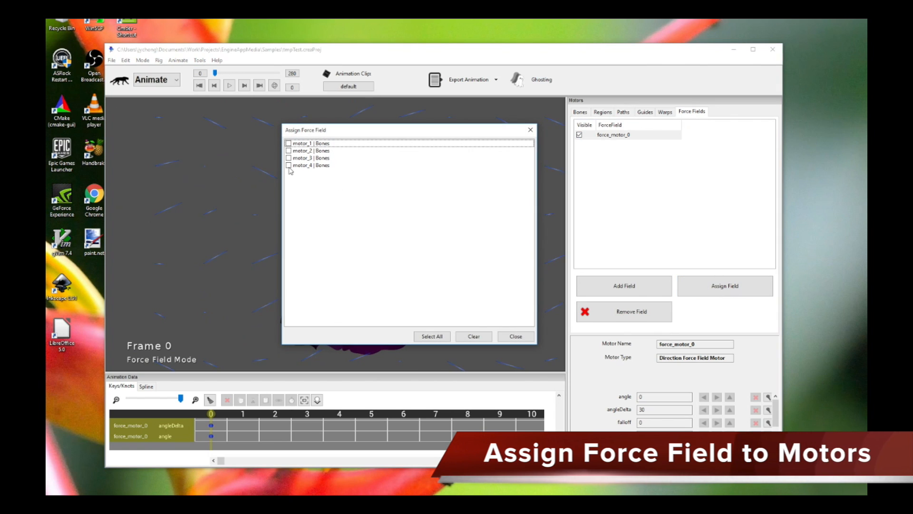
click(432, 336)
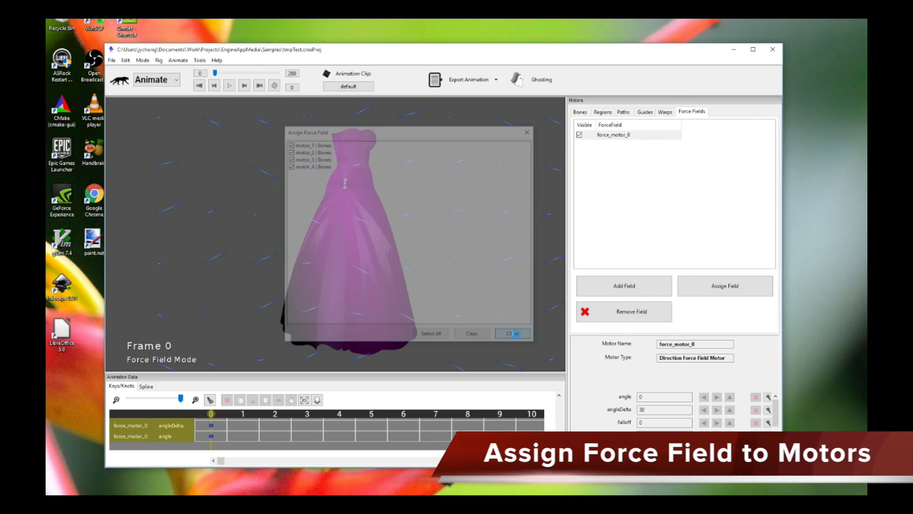
click(229, 86)
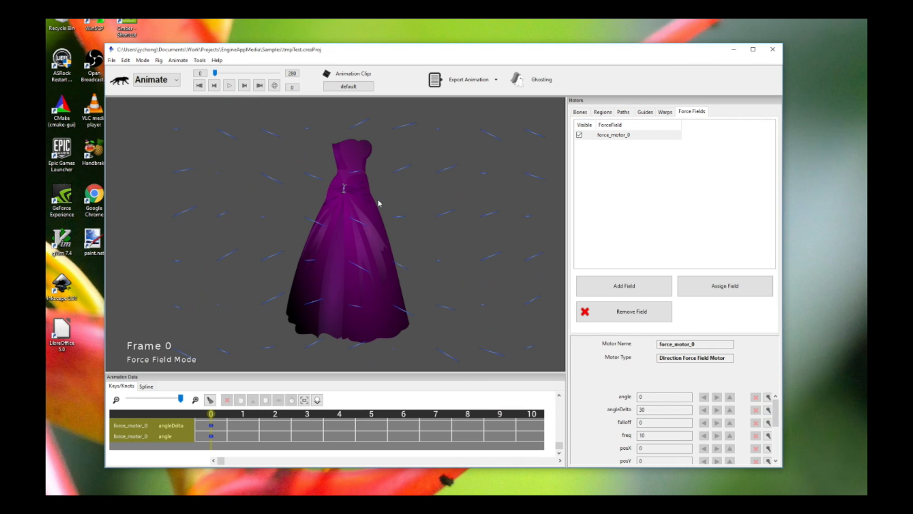
- Set the wind's direction angle to -90 degrees so it points straight down
click(664, 396)
text(-9)
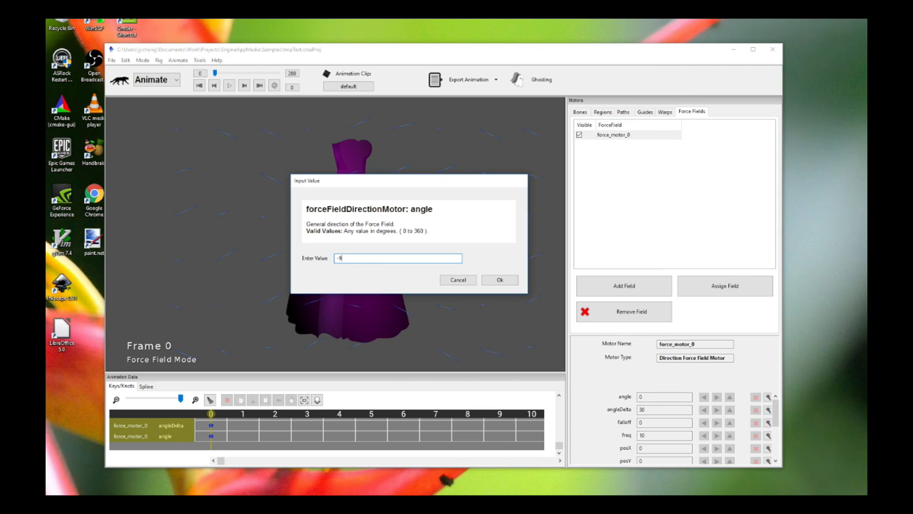
click(499, 280)
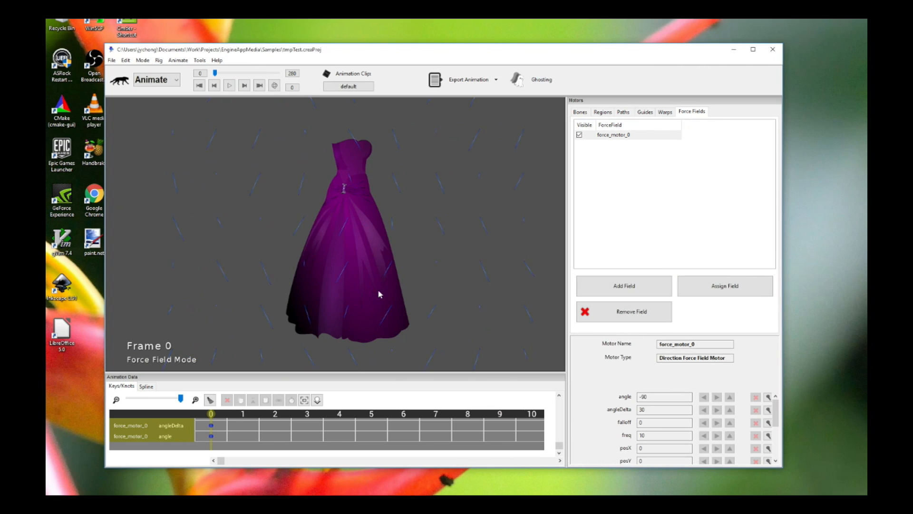
click(229, 85)
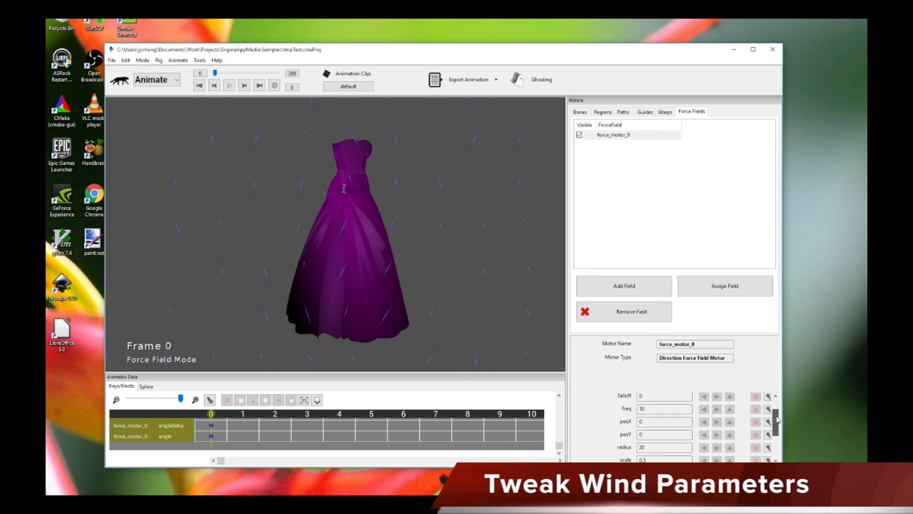
- Lower the wind's force scale from 0.5 to 0.1, then adjust it once more
click(751, 434)
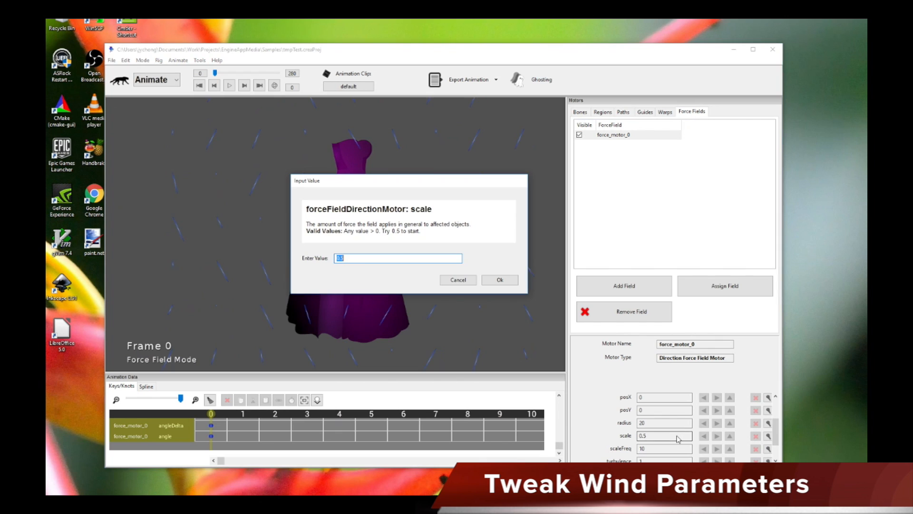
text(0.1)
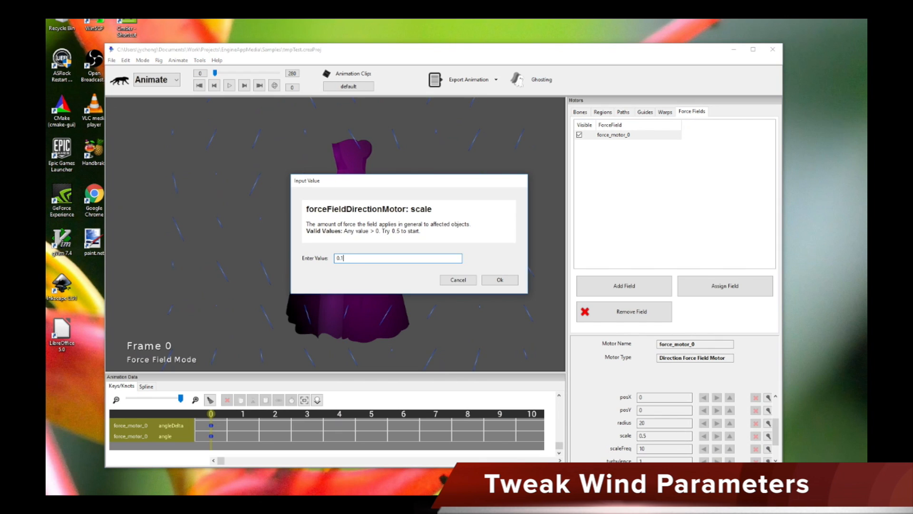
click(499, 280)
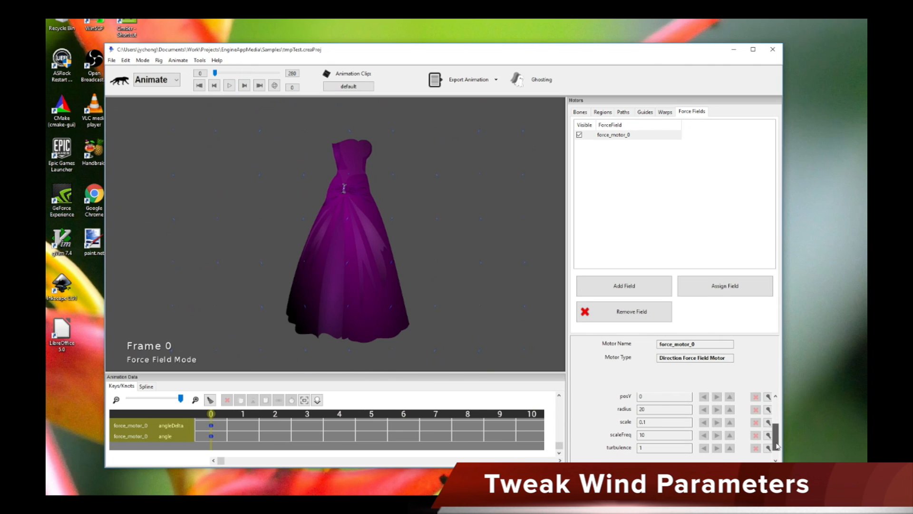
click(768, 422)
text(0)
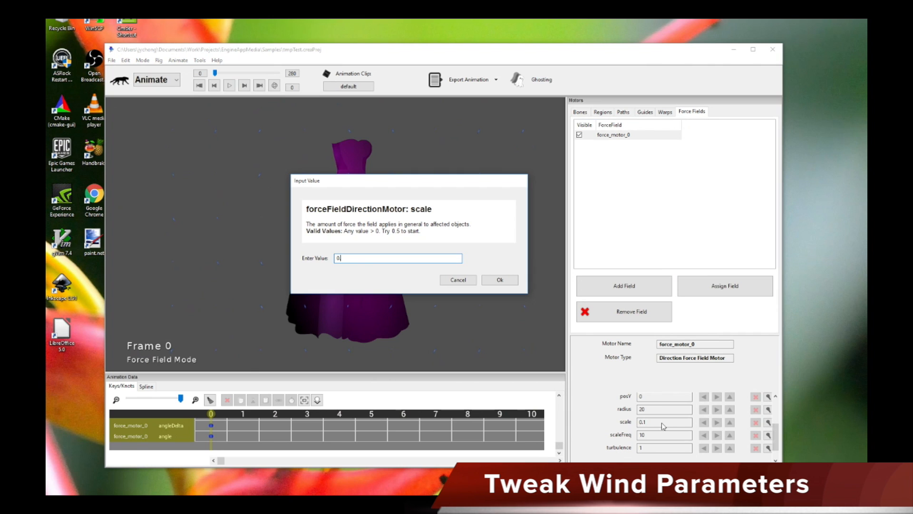
click(500, 279)
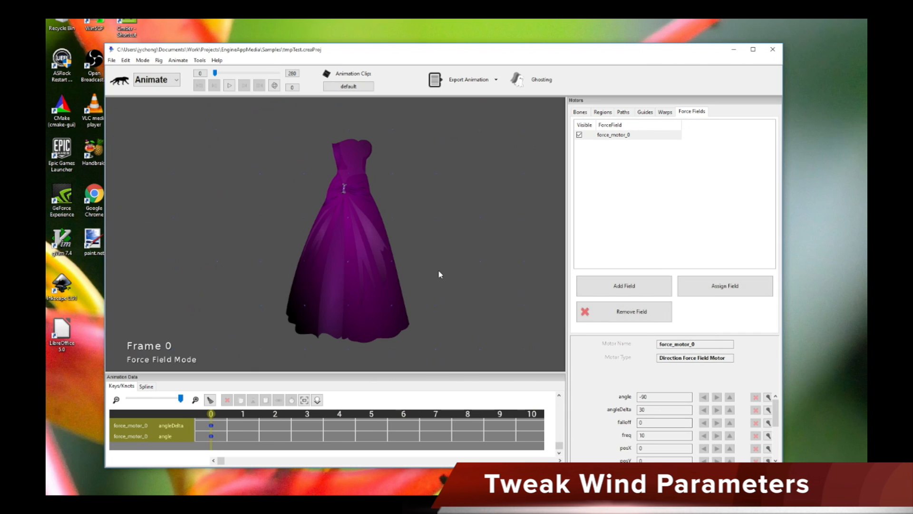
click(229, 86)
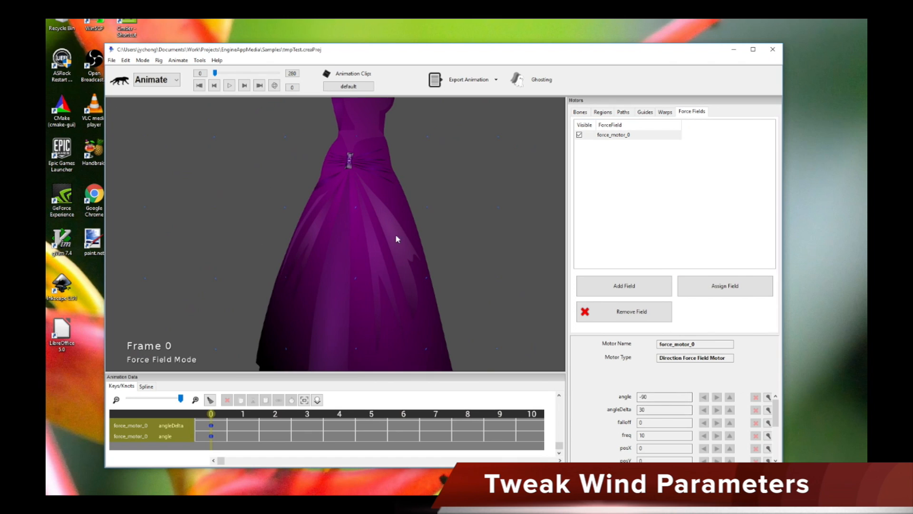
mouse_move(481, 232)
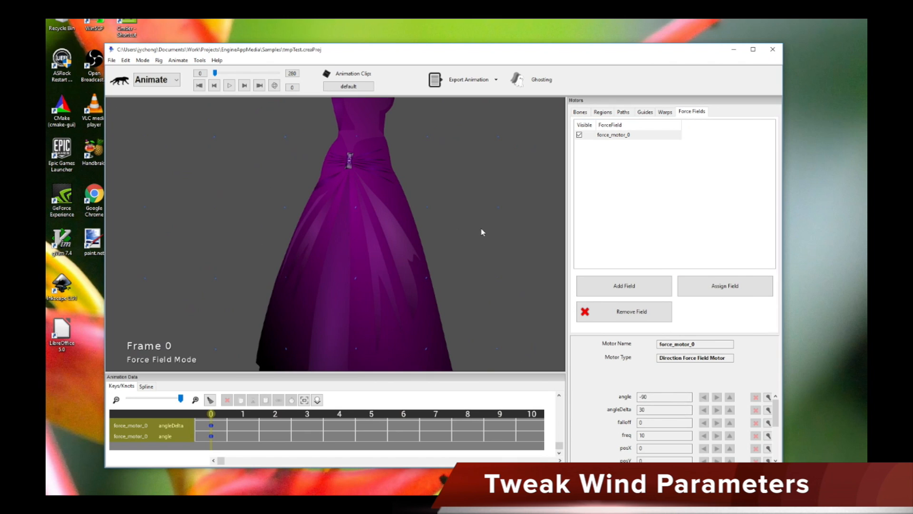
mouse_move(424, 241)
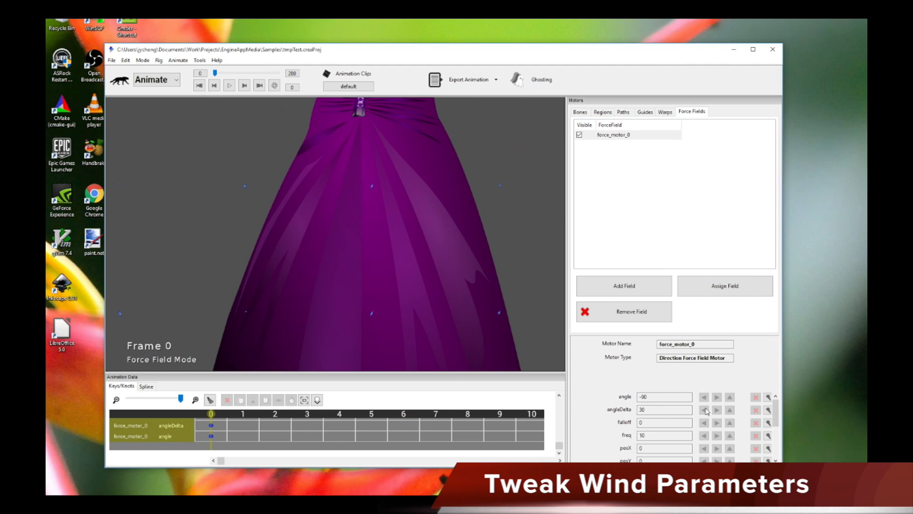
- Set angleDelta to 70 and play the simulation, scrubbing the timeline to preview the sway
click(664, 409)
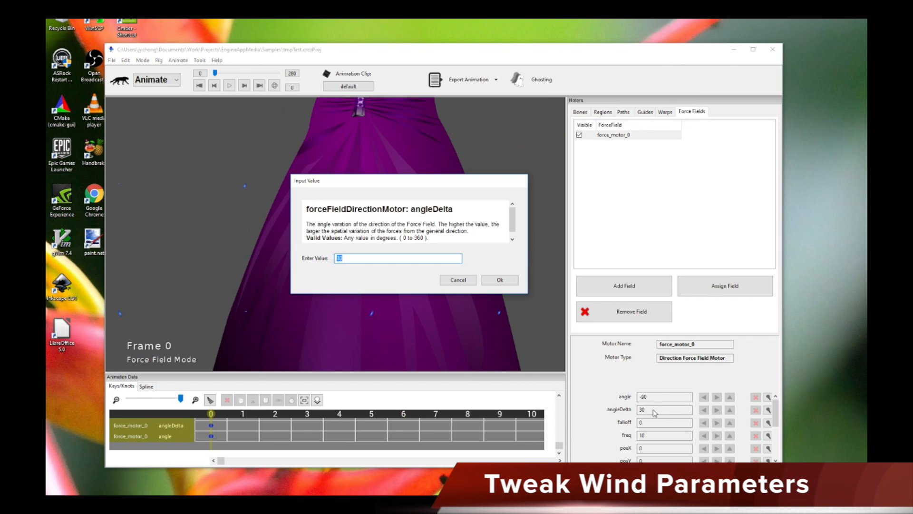
click(499, 280)
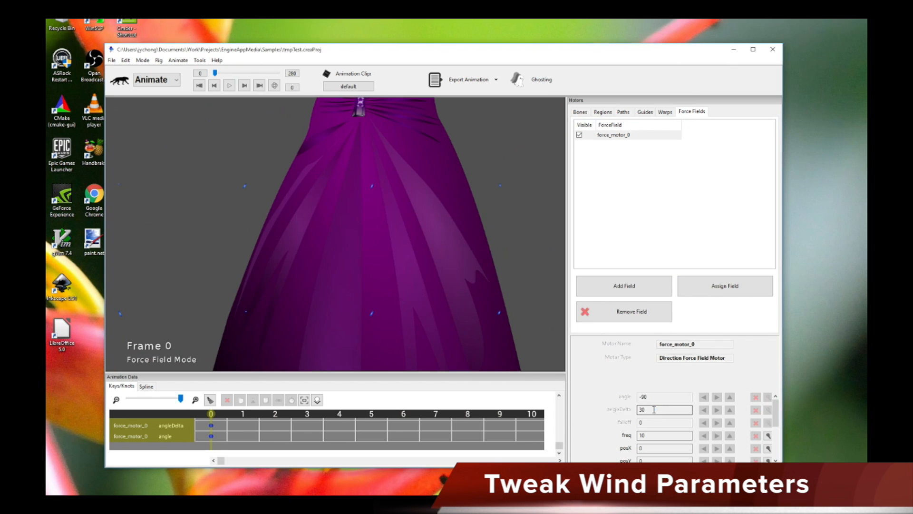
click(229, 85)
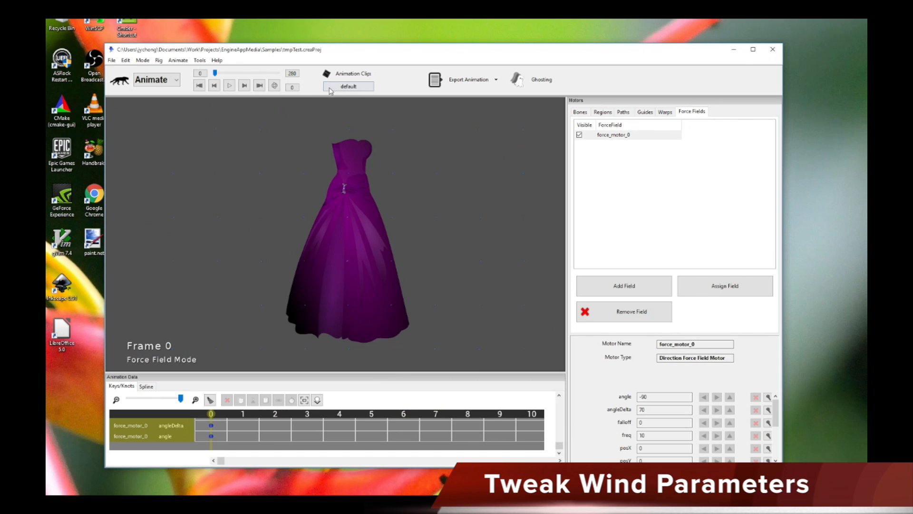
click(229, 86)
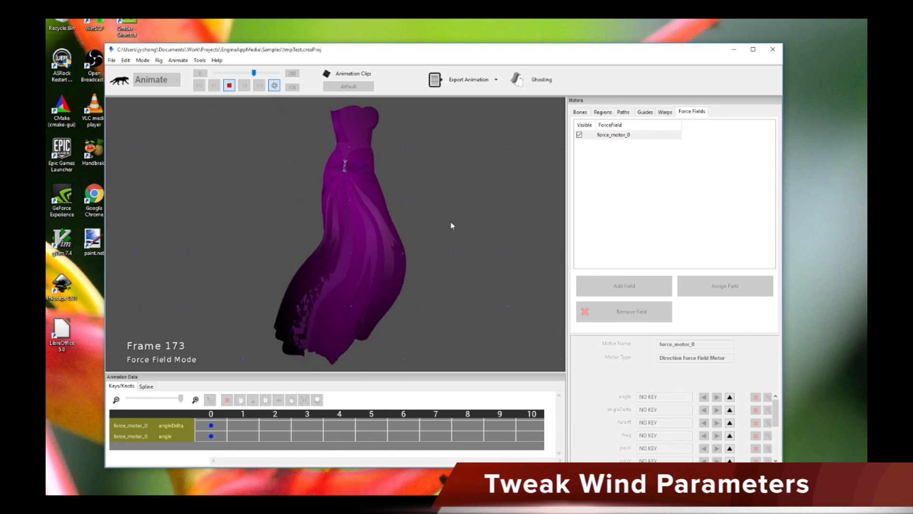
drag(262, 74, 227, 75)
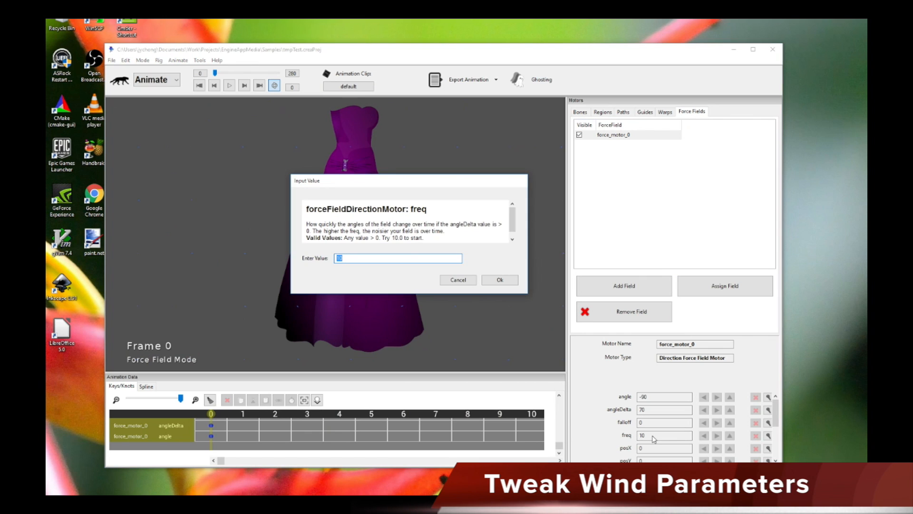
- Set the wind freq to 50, then change it to 5
text(50)
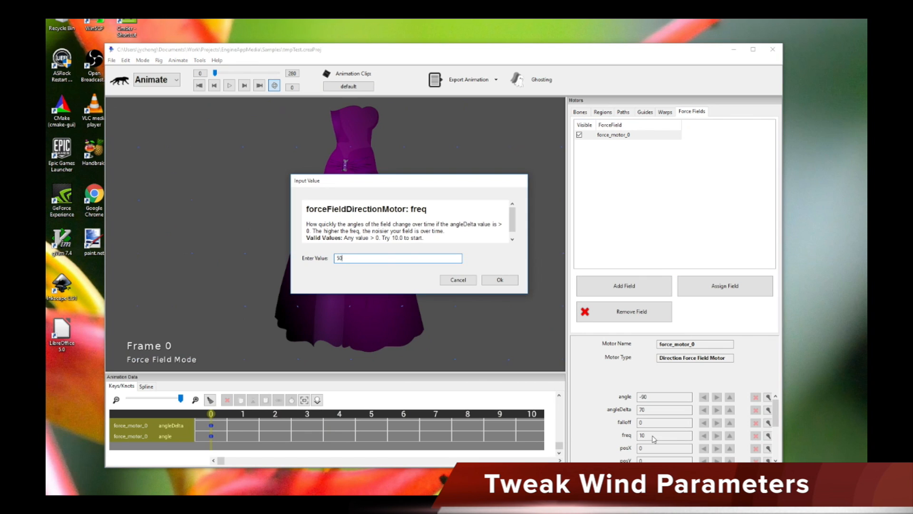
click(499, 280)
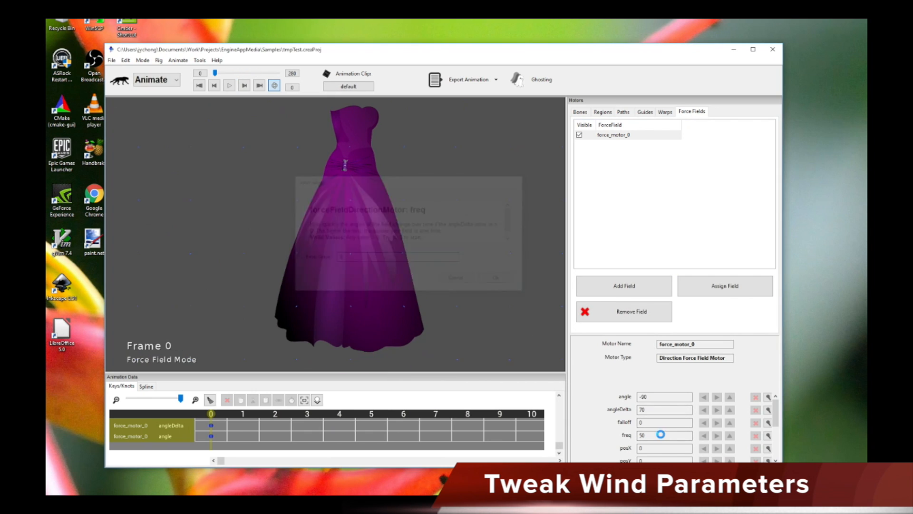
click(228, 86)
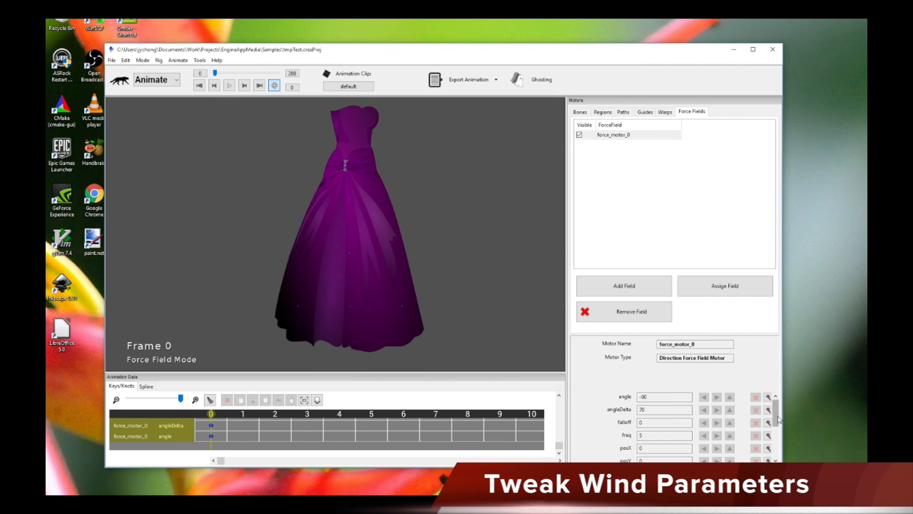
scroll(down, 3)
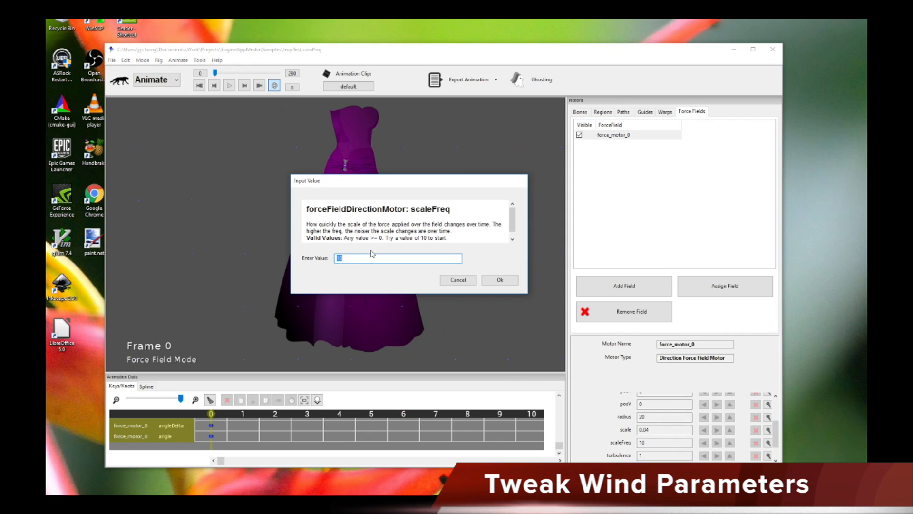
click(499, 279)
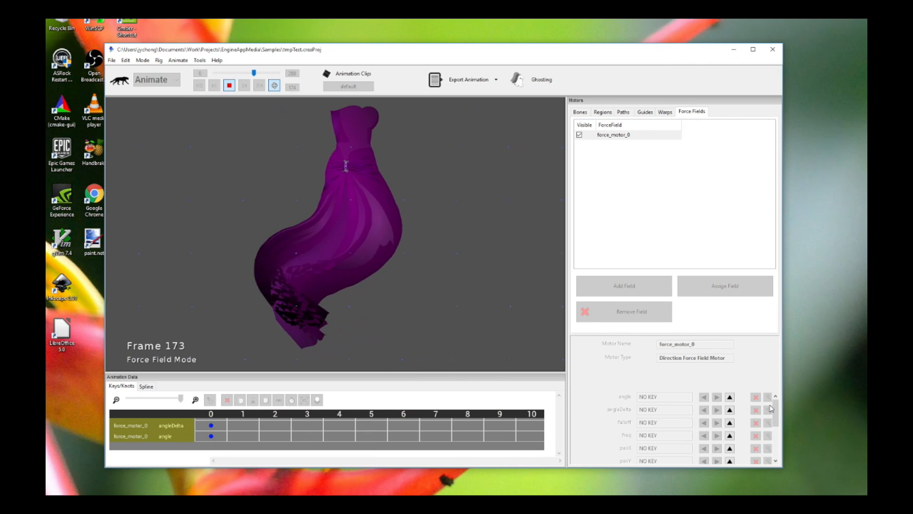
- Adjust the wind's scaleFreq value and stop the simulation playback
click(768, 455)
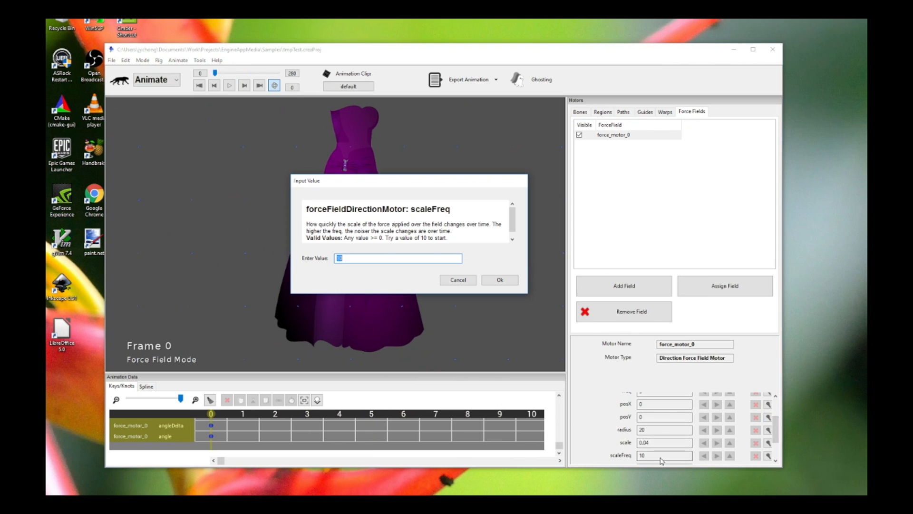
click(499, 279)
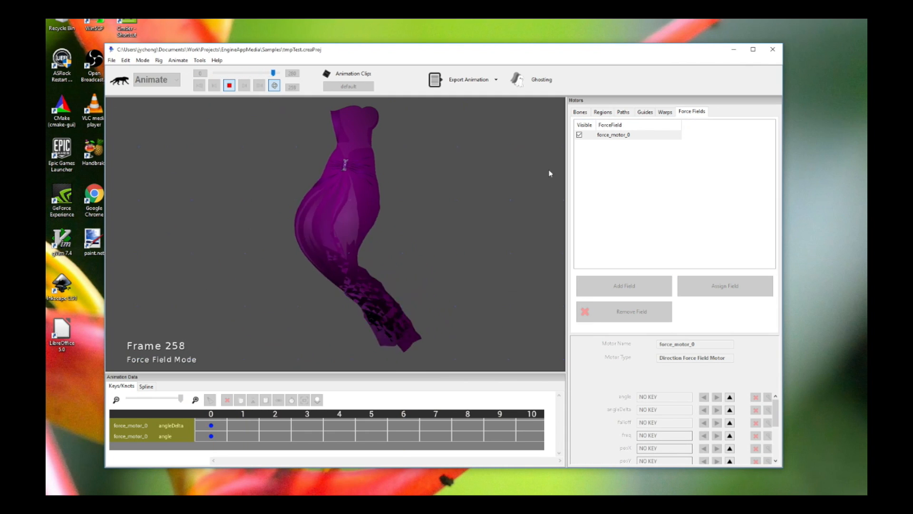
click(580, 112)
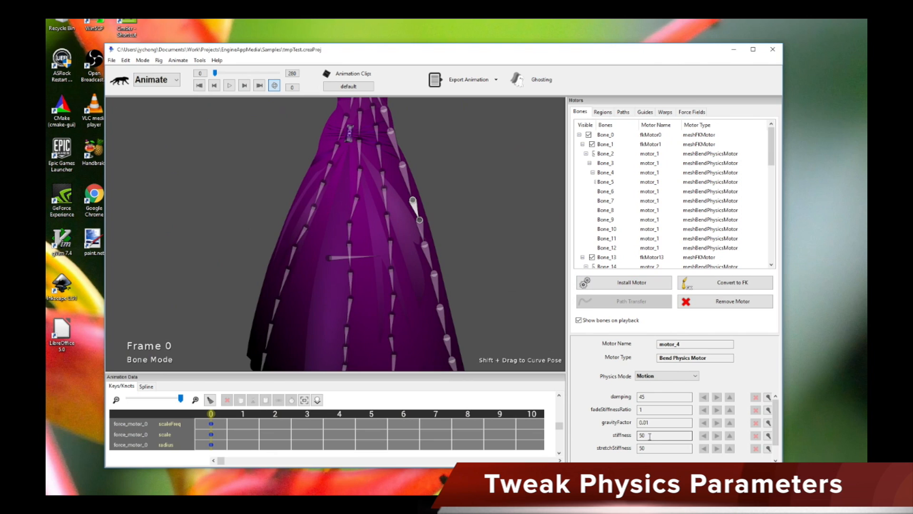
- Set the bend physics motor's stiffness to 80 and select another physics bone on the dress
click(664, 435)
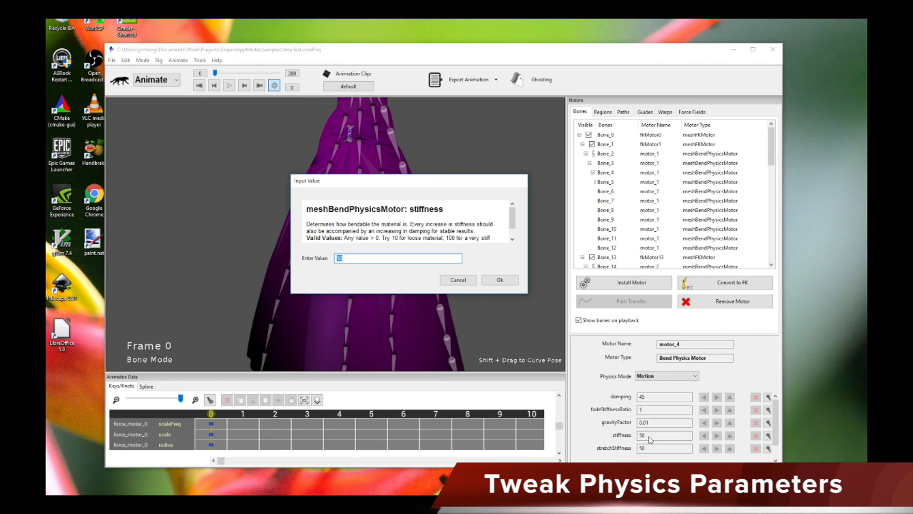
text(80)
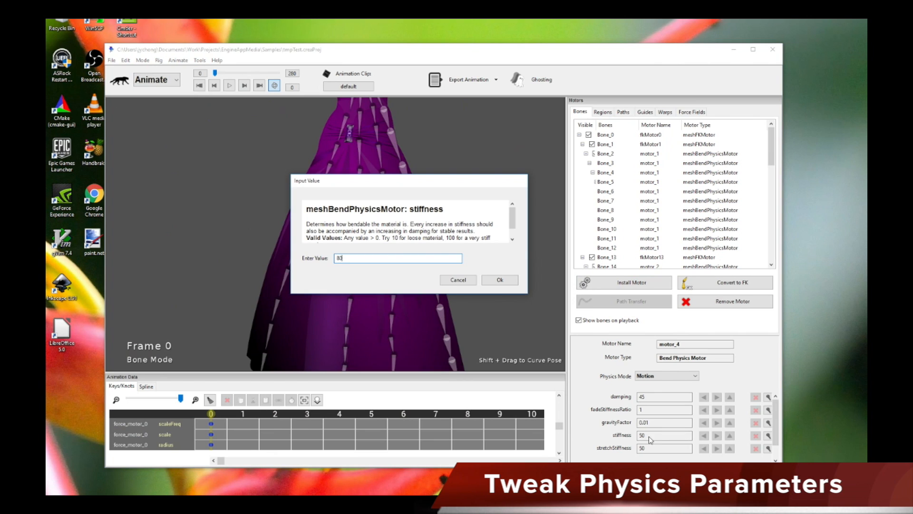
click(500, 280)
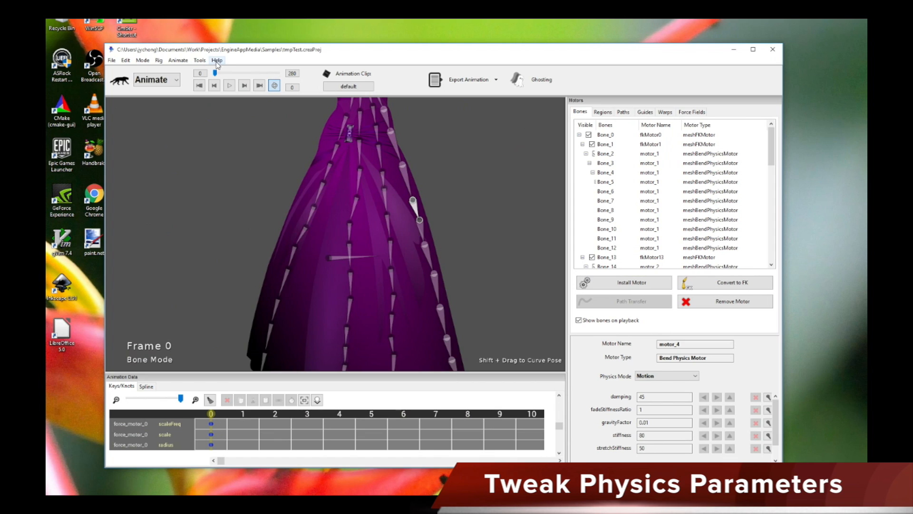
mouse_move(178, 60)
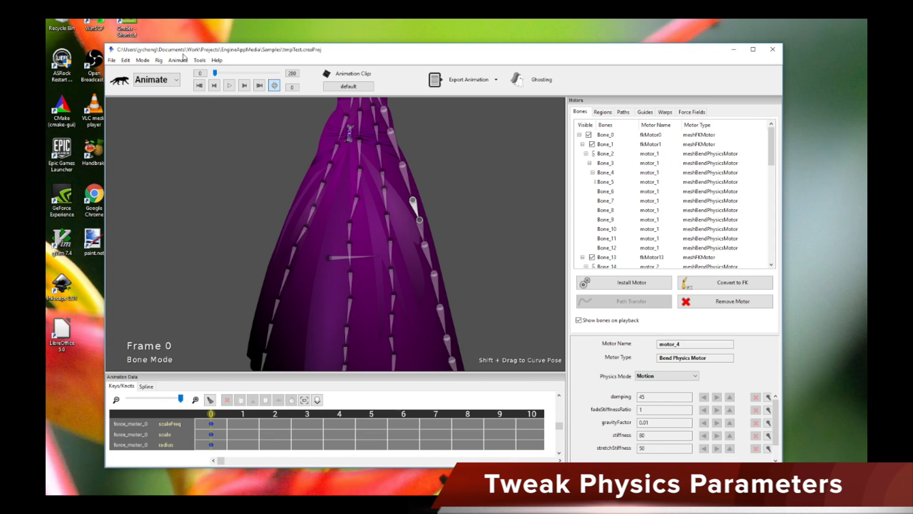
click(178, 59)
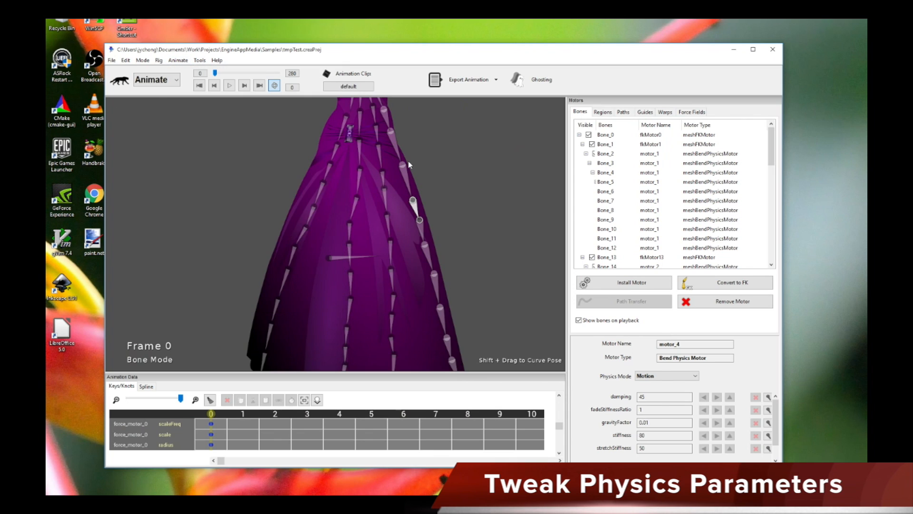
click(388, 198)
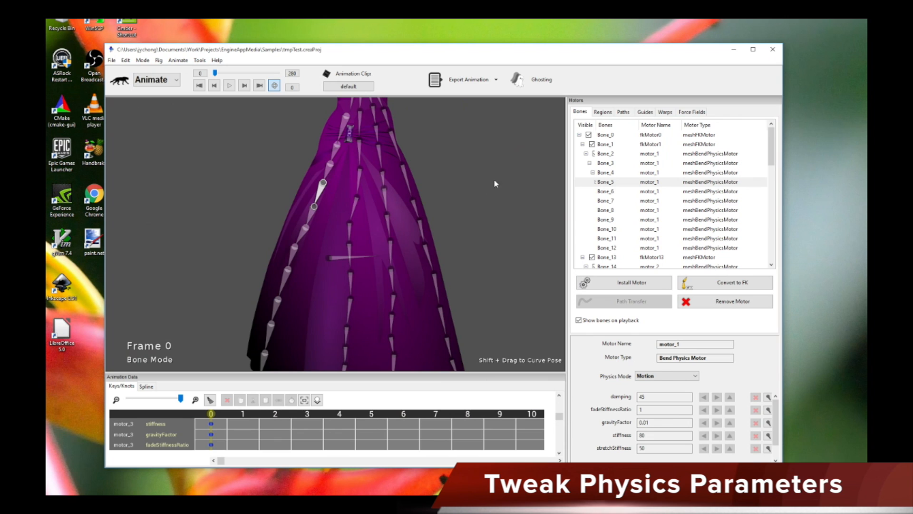
- Replay the wind simulation and scrub the timeline to check the stiffer sway
click(228, 85)
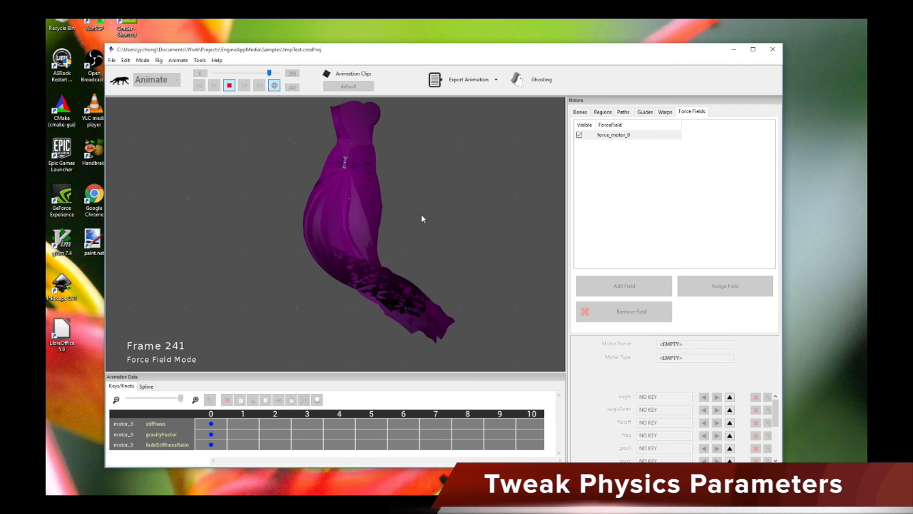
drag(274, 74, 223, 74)
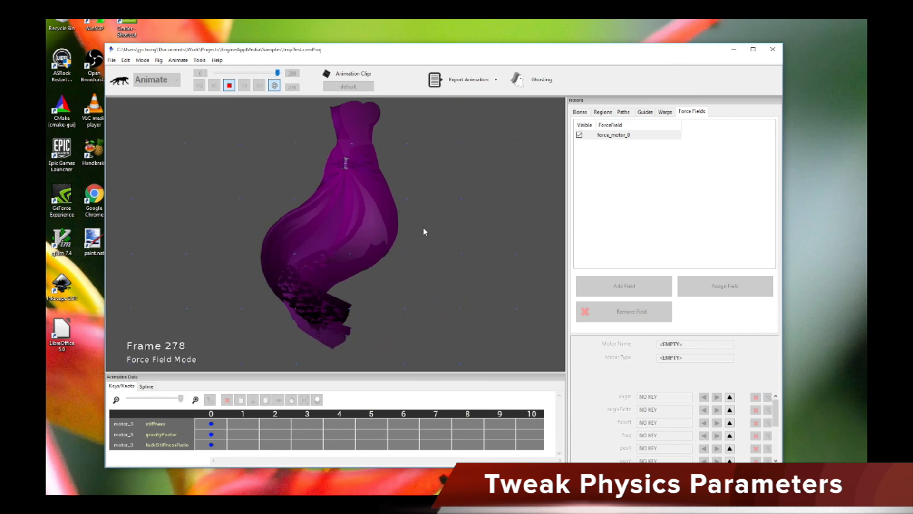
drag(297, 75, 248, 74)
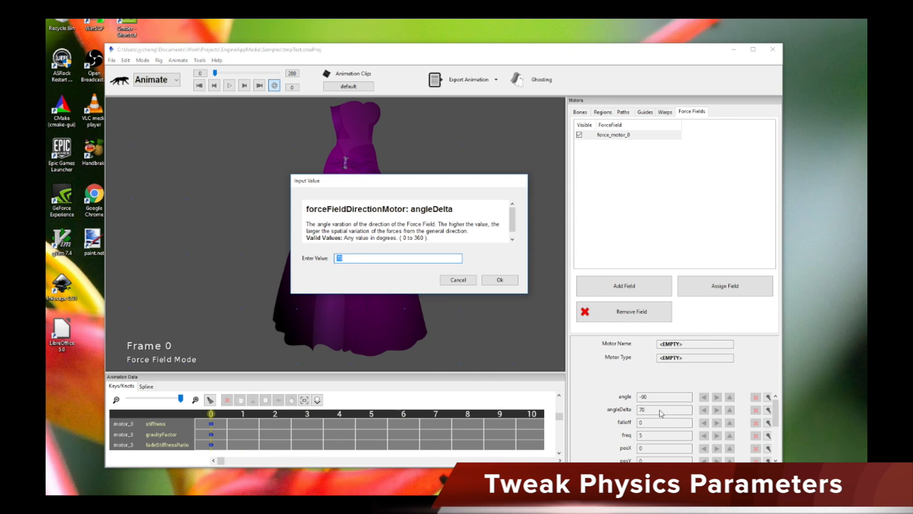
- Set the wind's angleDelta to 20 and its direction angle to 60
text(2)
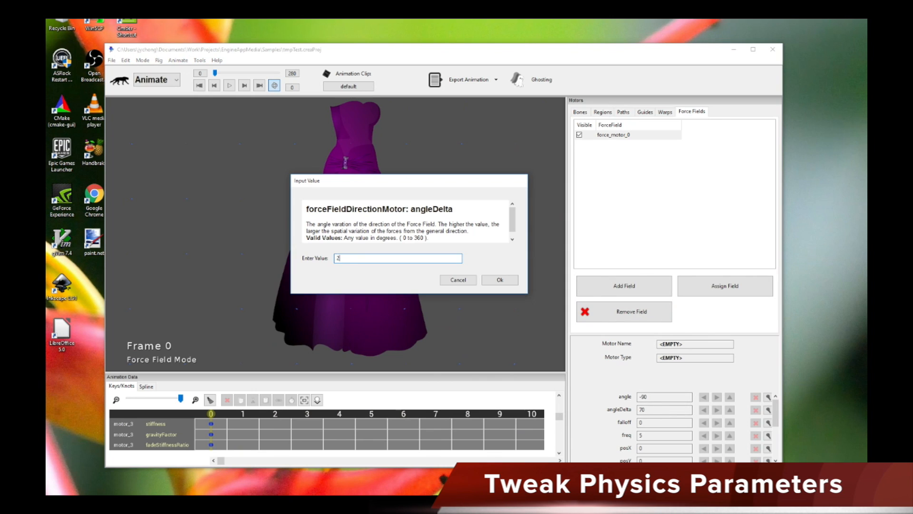
click(498, 279)
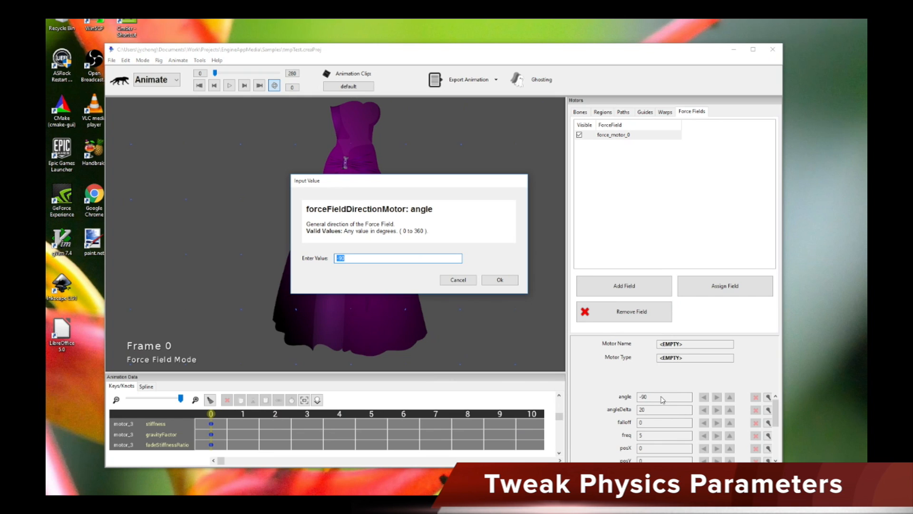
click(499, 280)
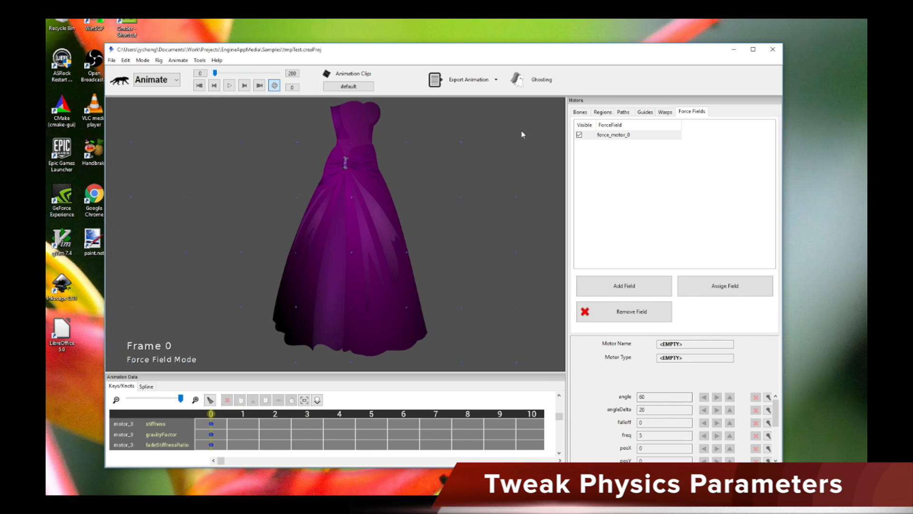
click(230, 86)
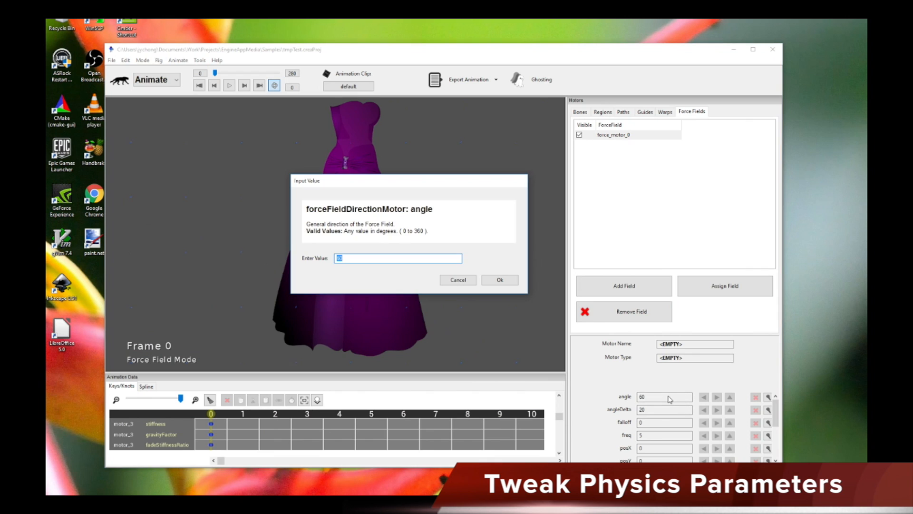
click(498, 279)
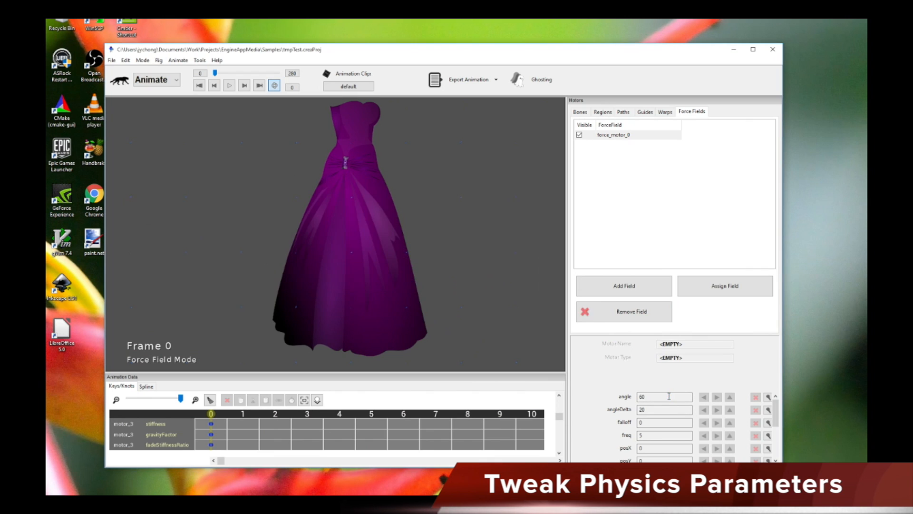
- Replay the simulation and scrub the timeline to see the skirt swept sideways
click(229, 86)
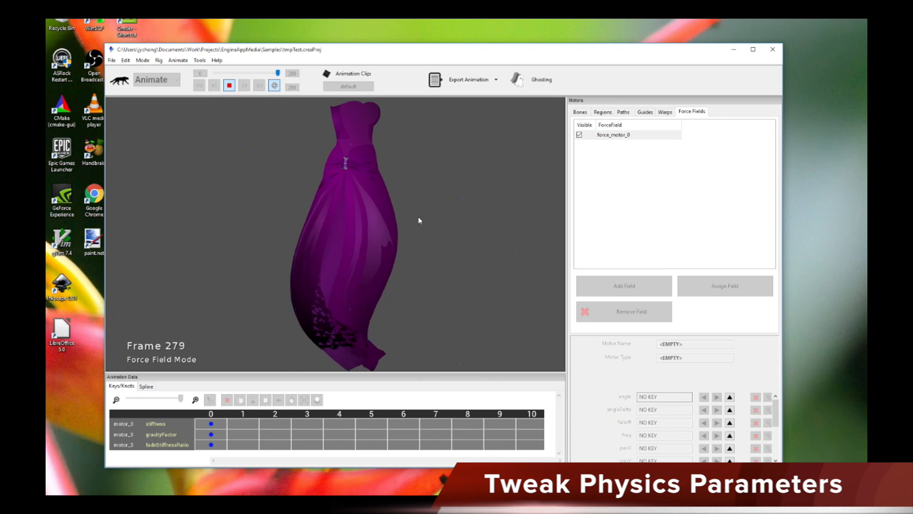
drag(276, 74, 239, 74)
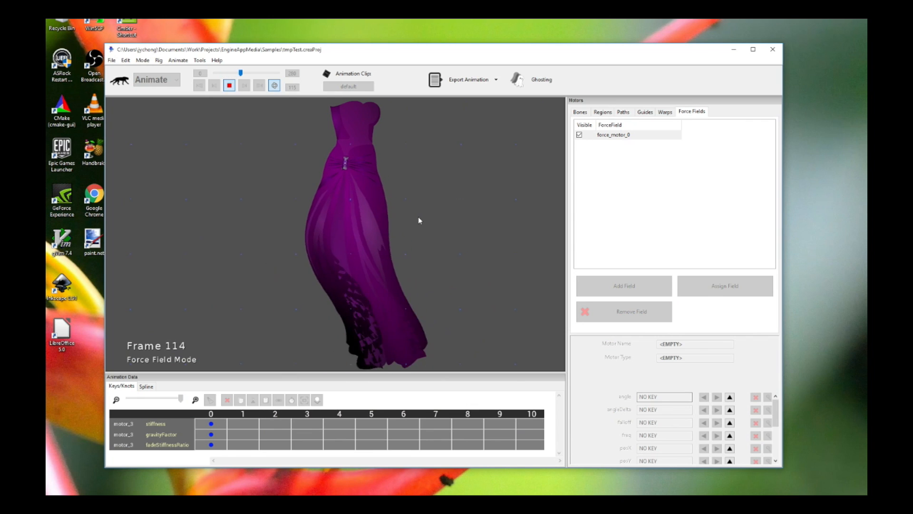
click(199, 85)
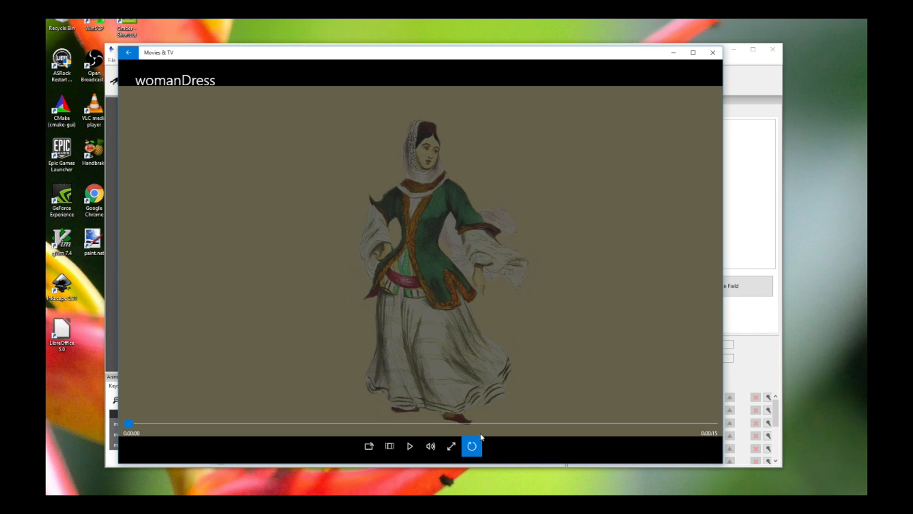
- Play the exported womanDress video of the swaying dress
click(409, 446)
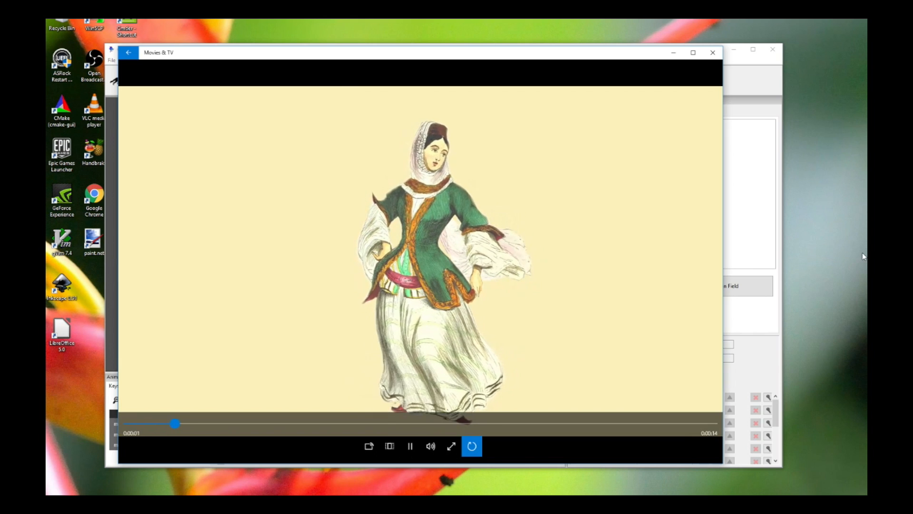